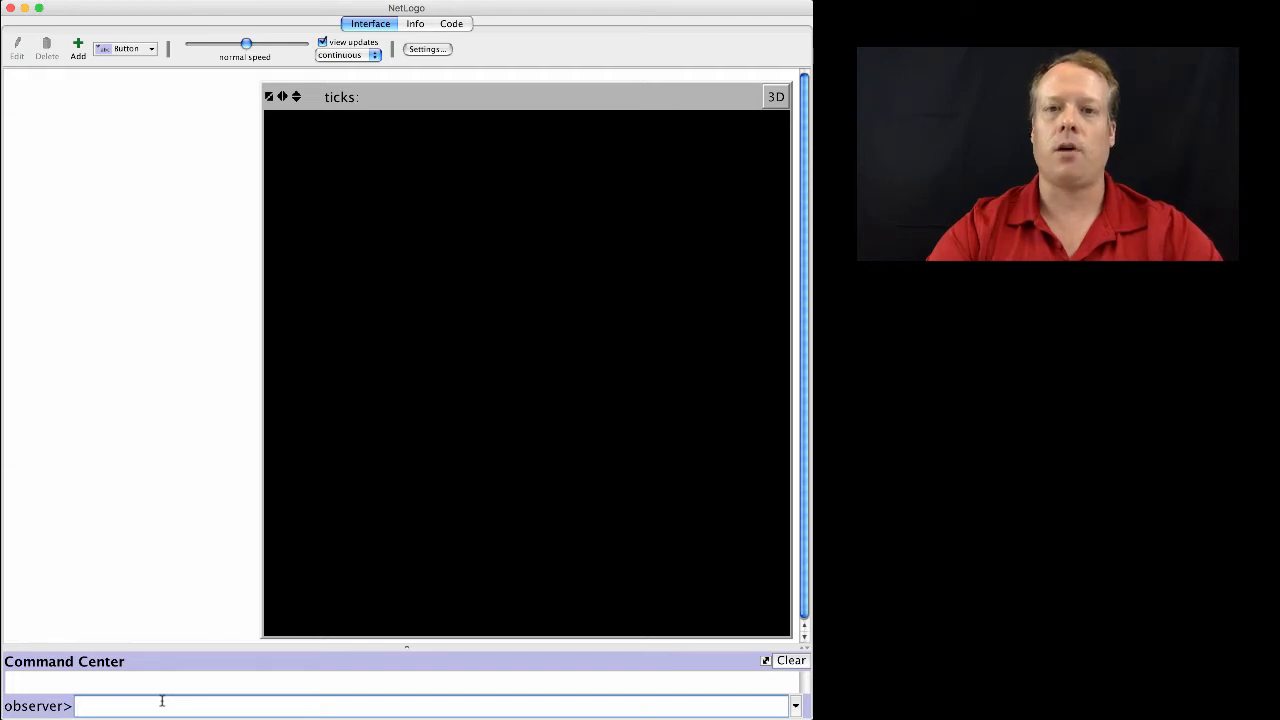
Step: Run "create-turtles 100" from the observer prompt, stacking 100 turtles at the centre
type("c")
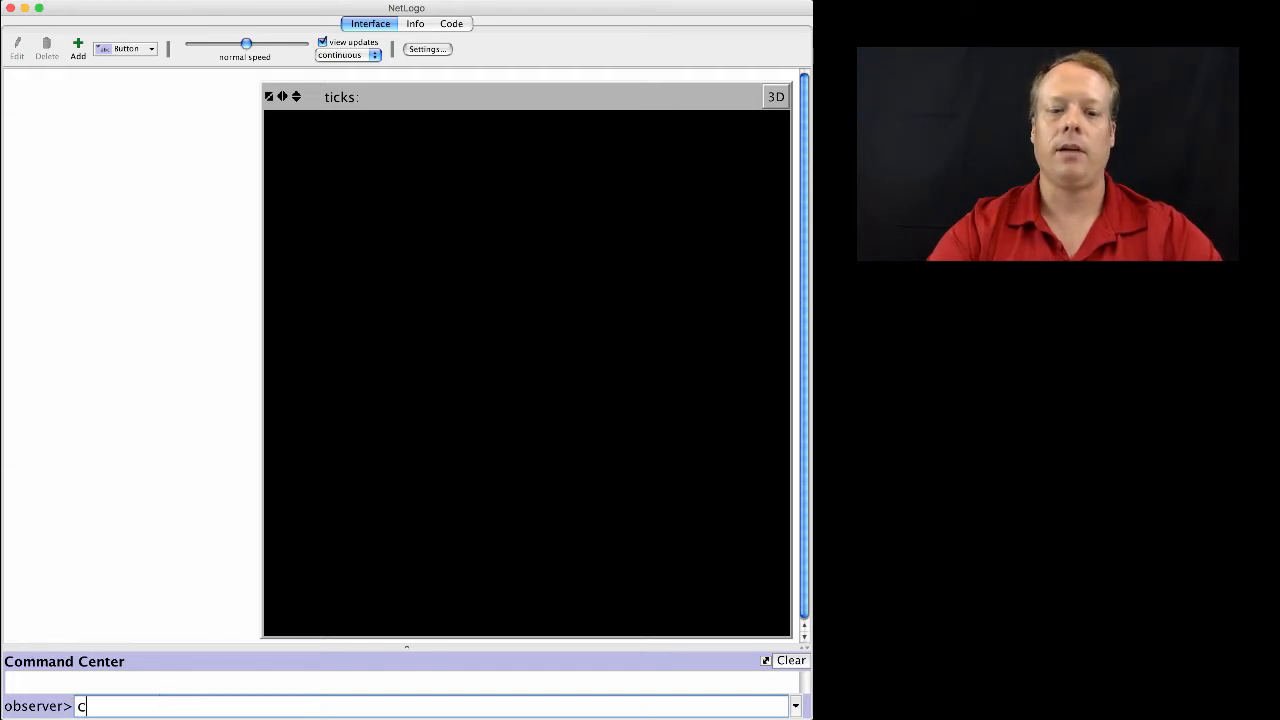
type("reate-tu")
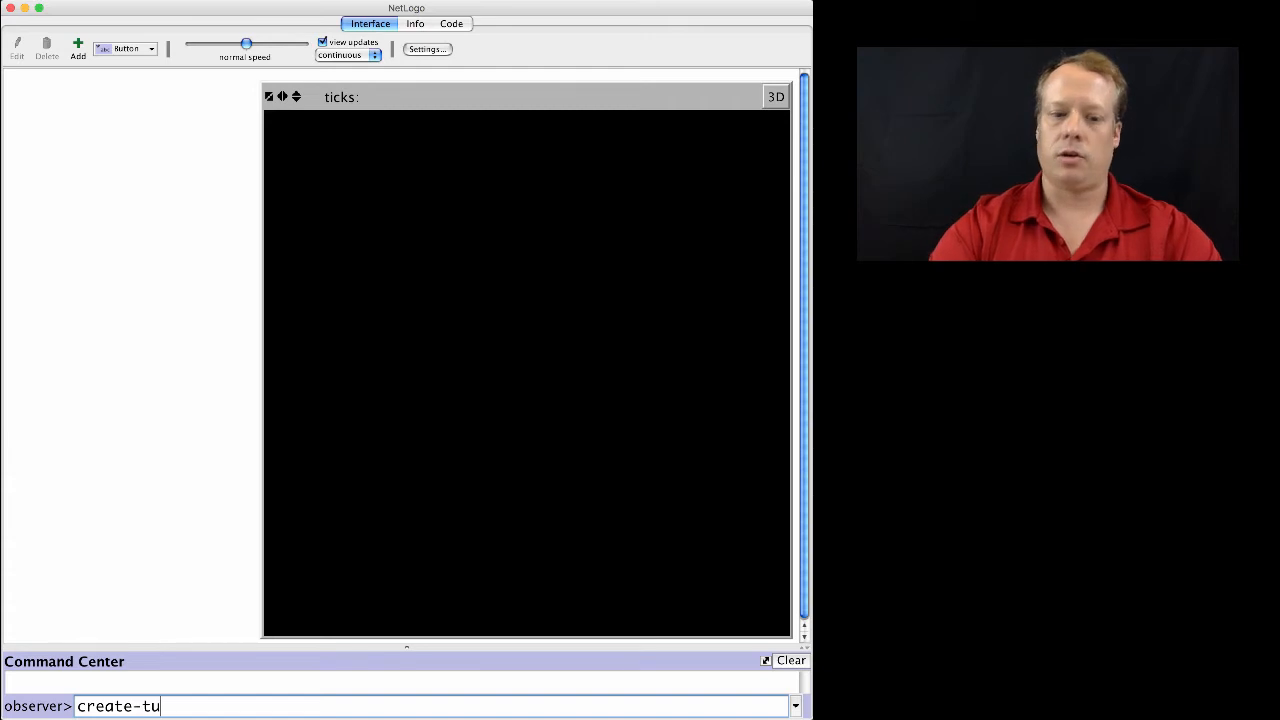
type("rtles")
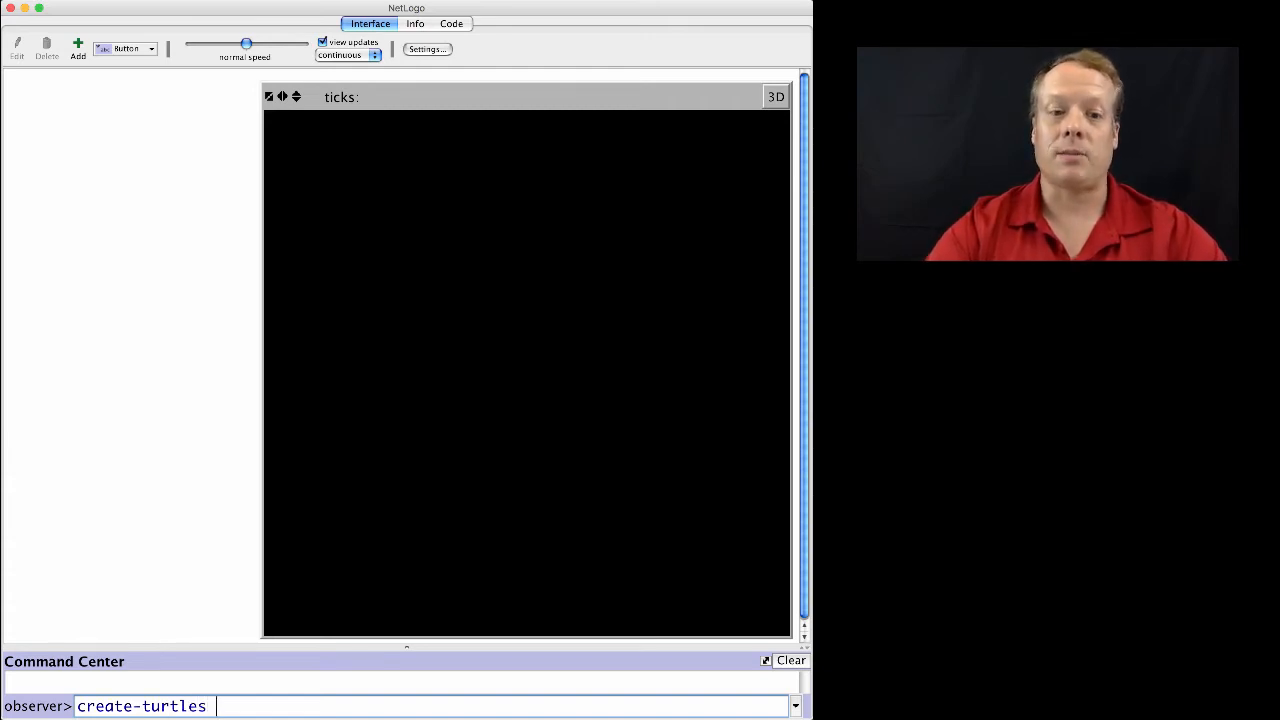
type("10")
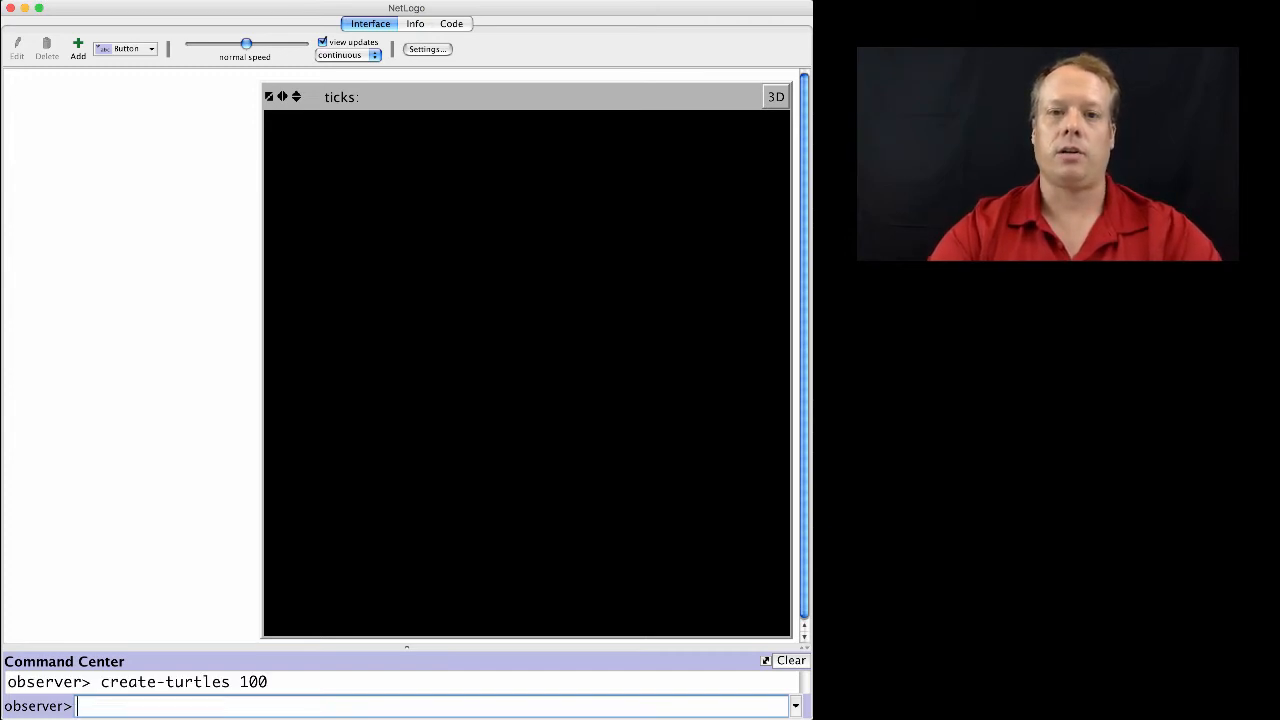
key("Return")
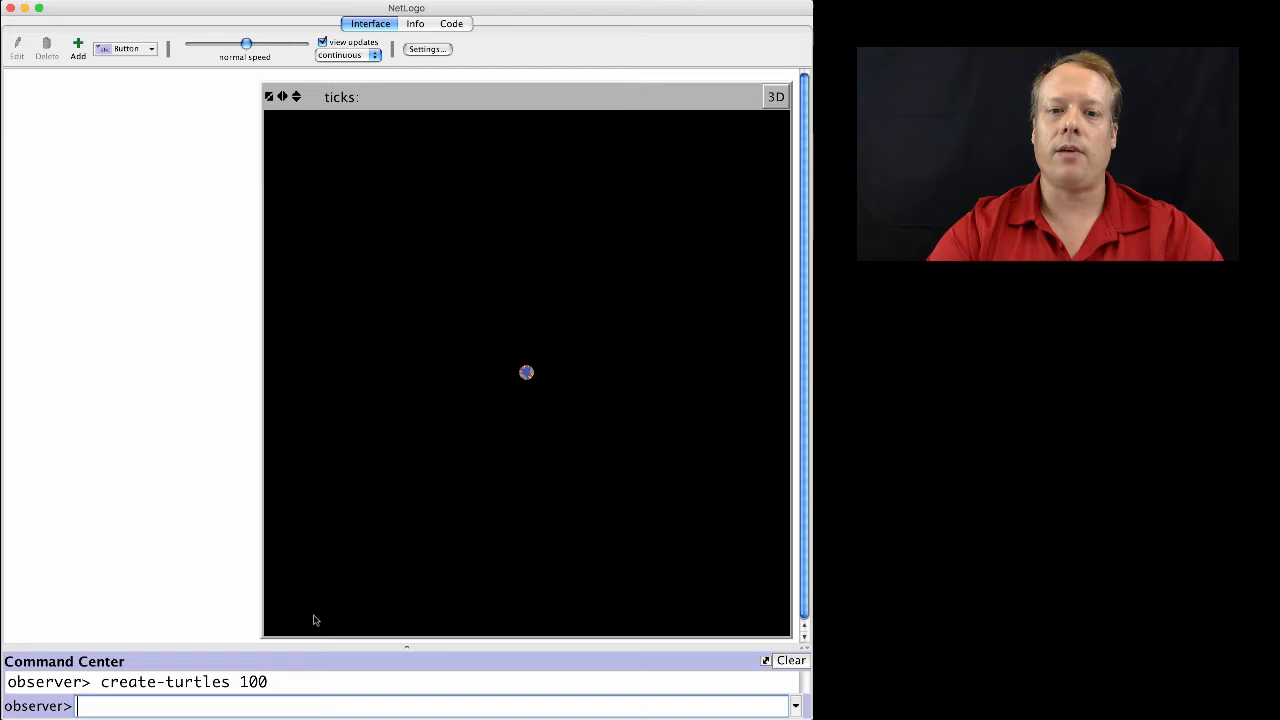
mouse_move(528, 376)
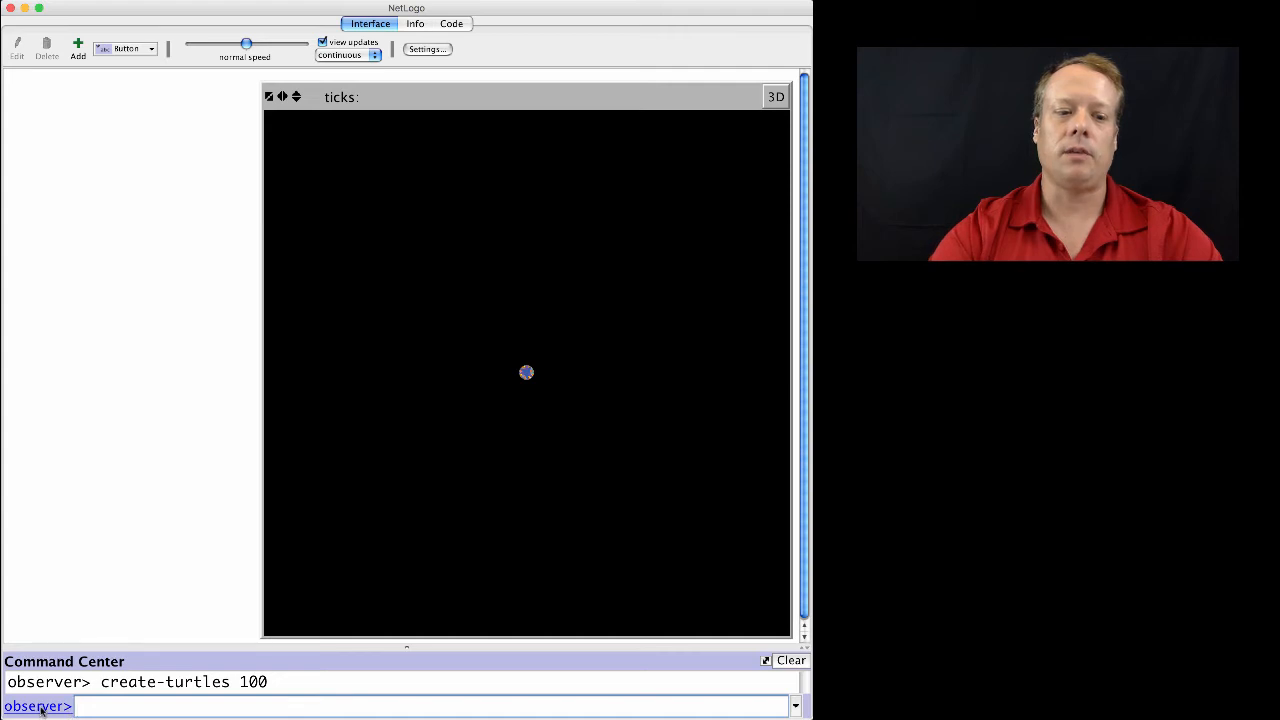
Step: Direct commands to the turtles and run "forward 10", spreading them into a ring
left_click(36, 706)
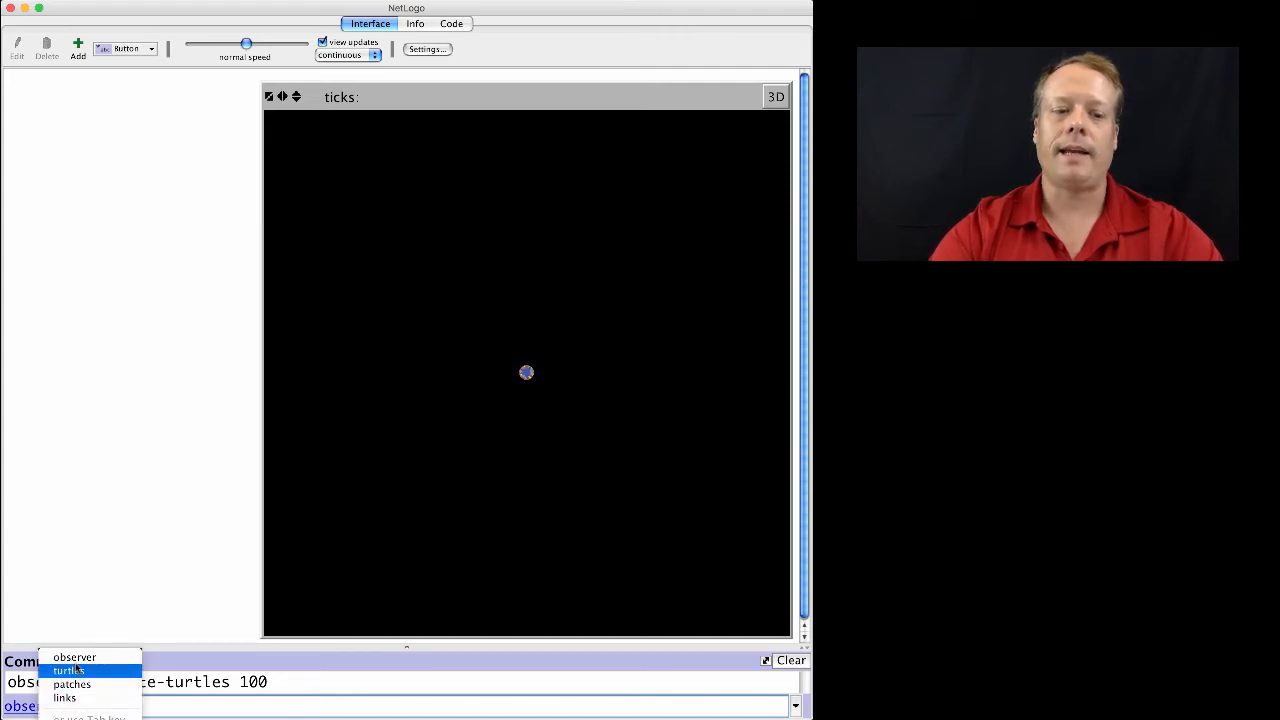
left_click(70, 672)
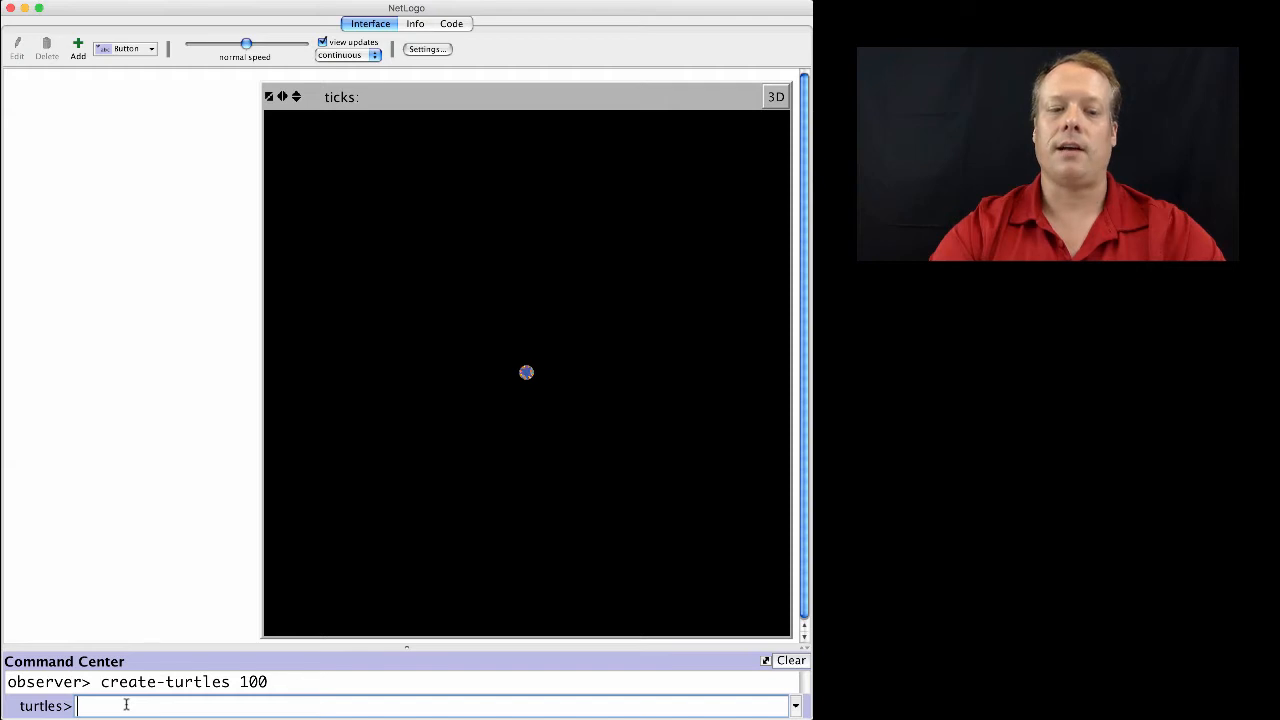
type("forward 10")
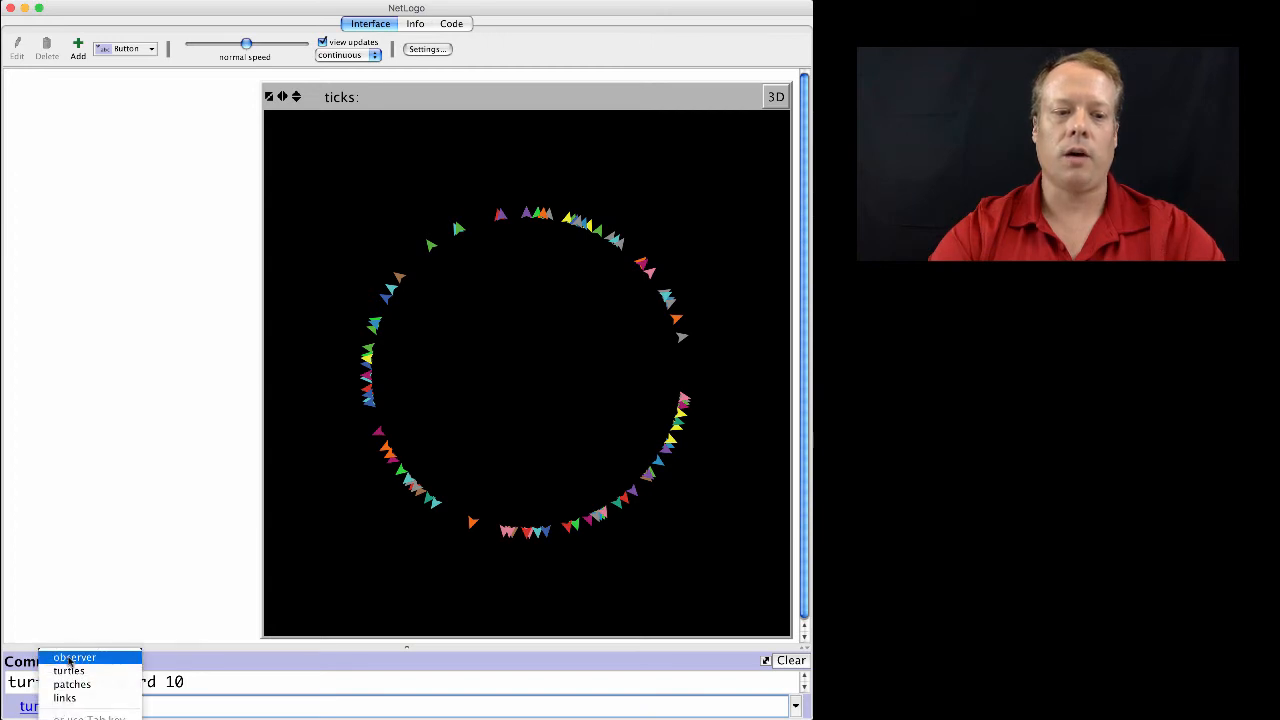
Step: Return commands to the observer and run "ask turtles [ back 5 ]" to tighten the ring
left_click(68, 670)
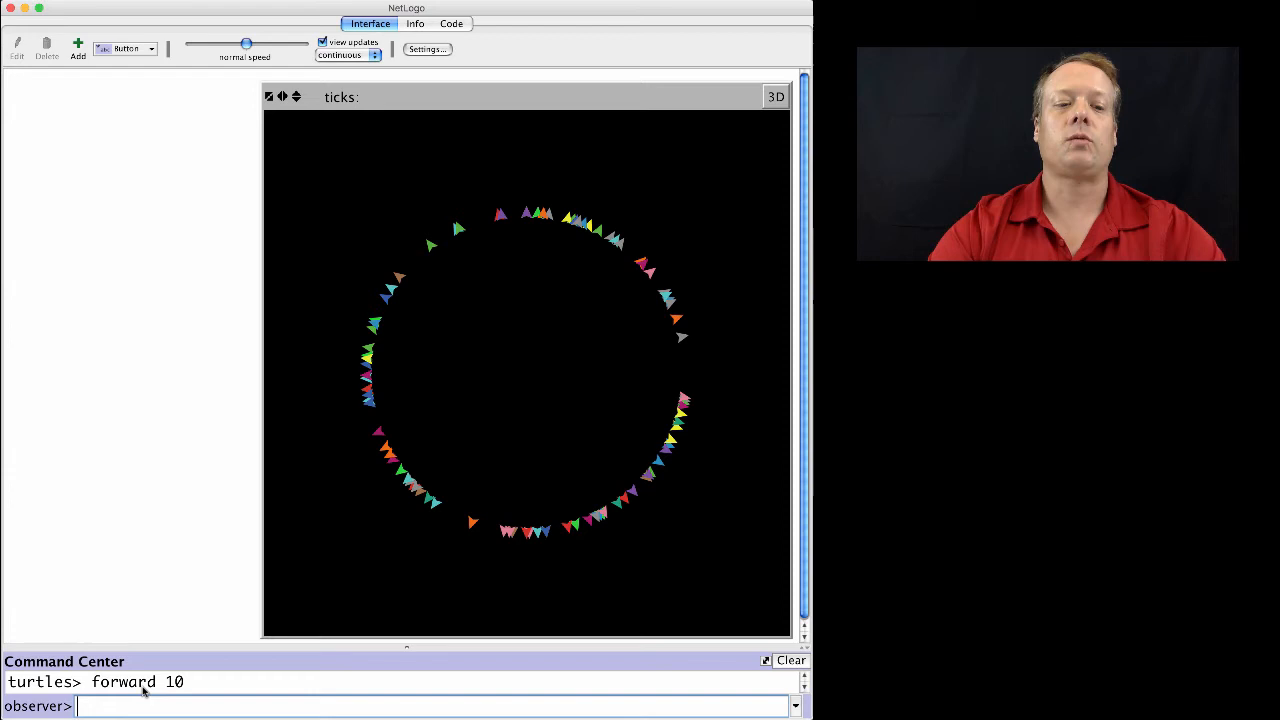
type("ask turtles")
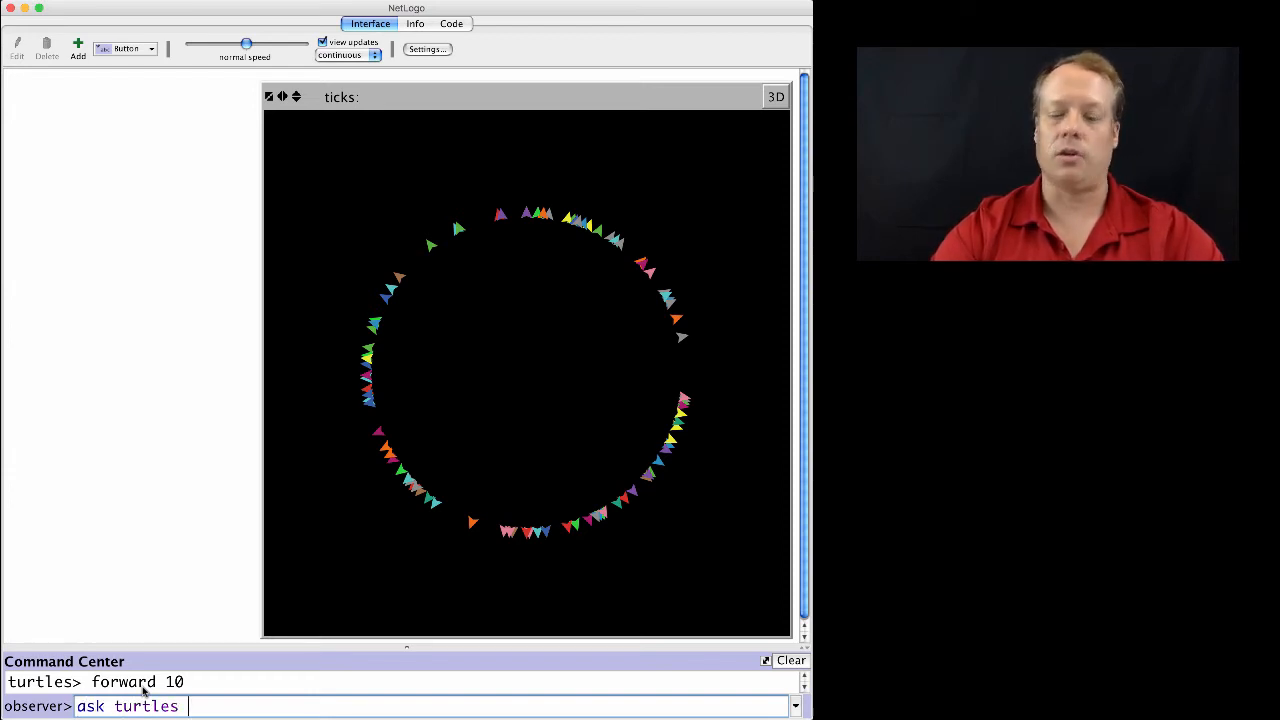
type("[")
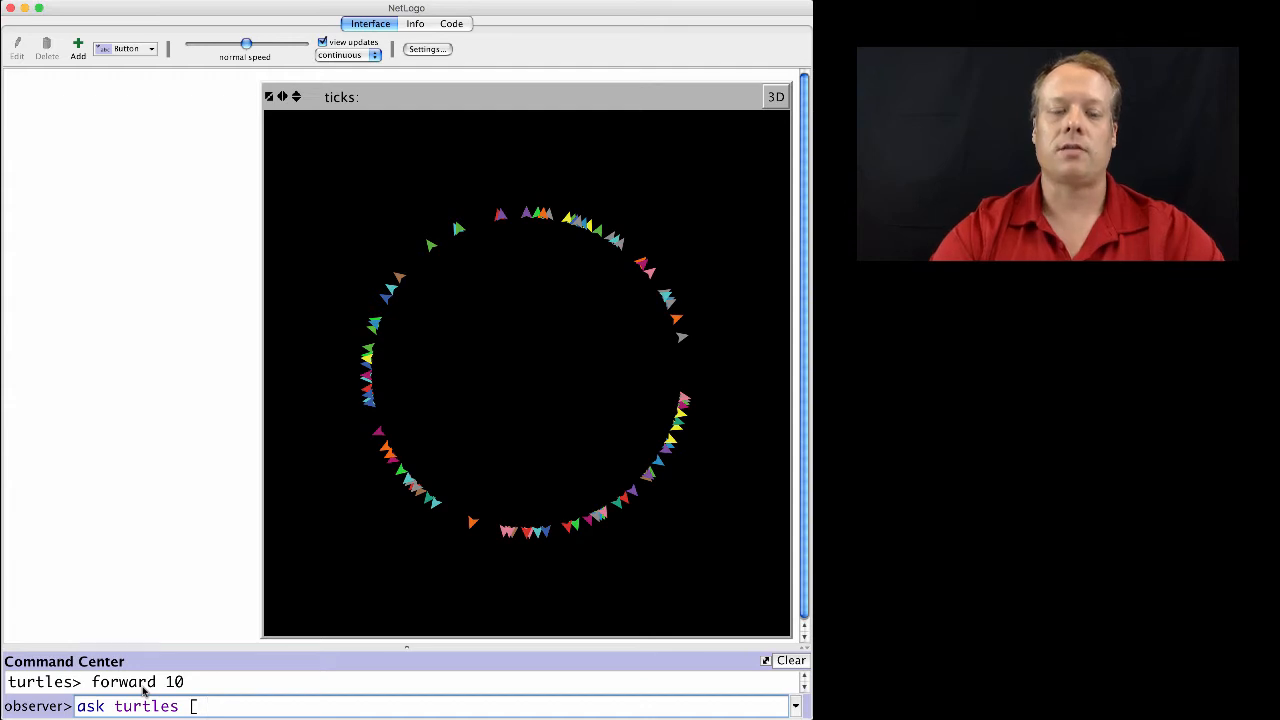
type("backward")
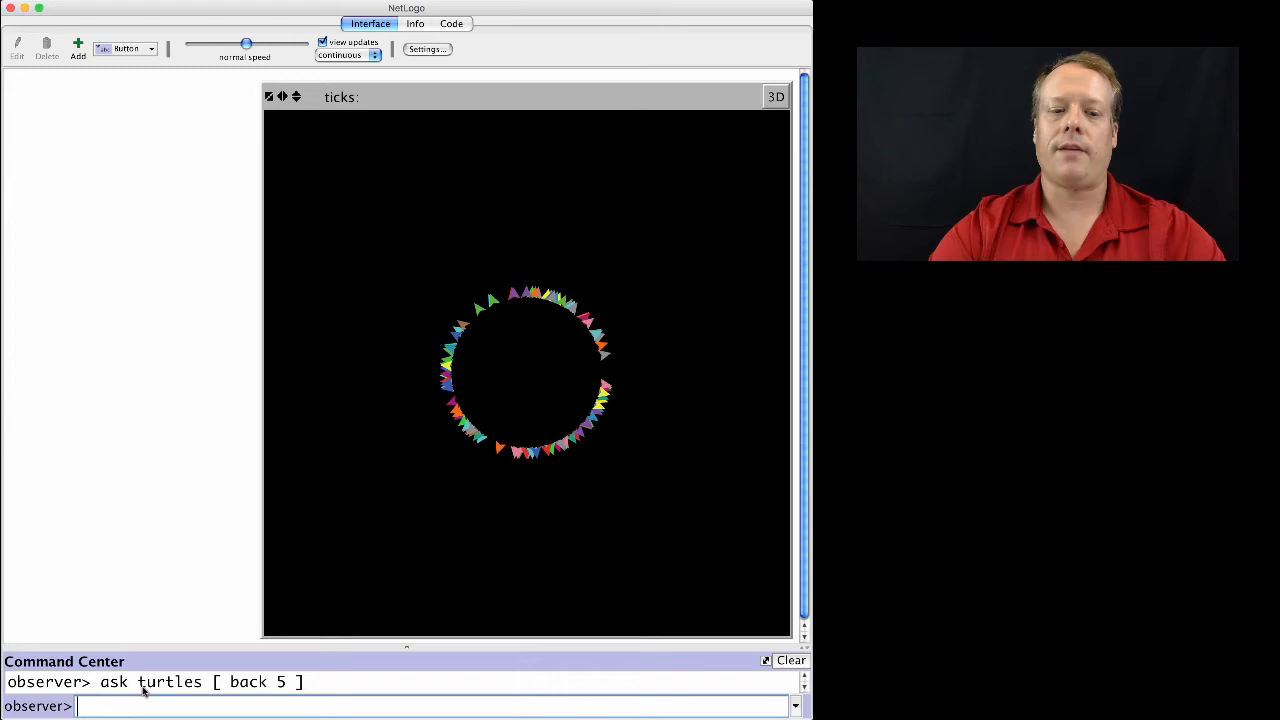
Step: Turn every turtle left 90 with "ask turtles [ left 90 ]"
type("ask turtle")
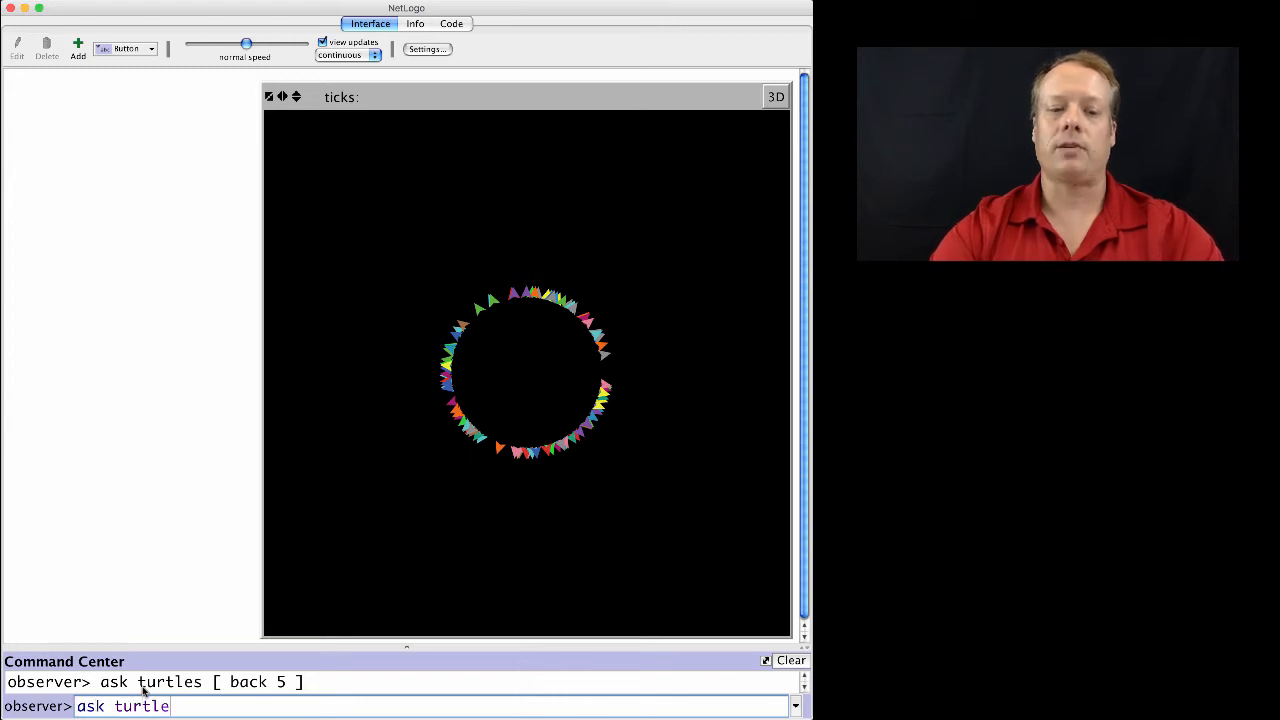
type("s [ lt")
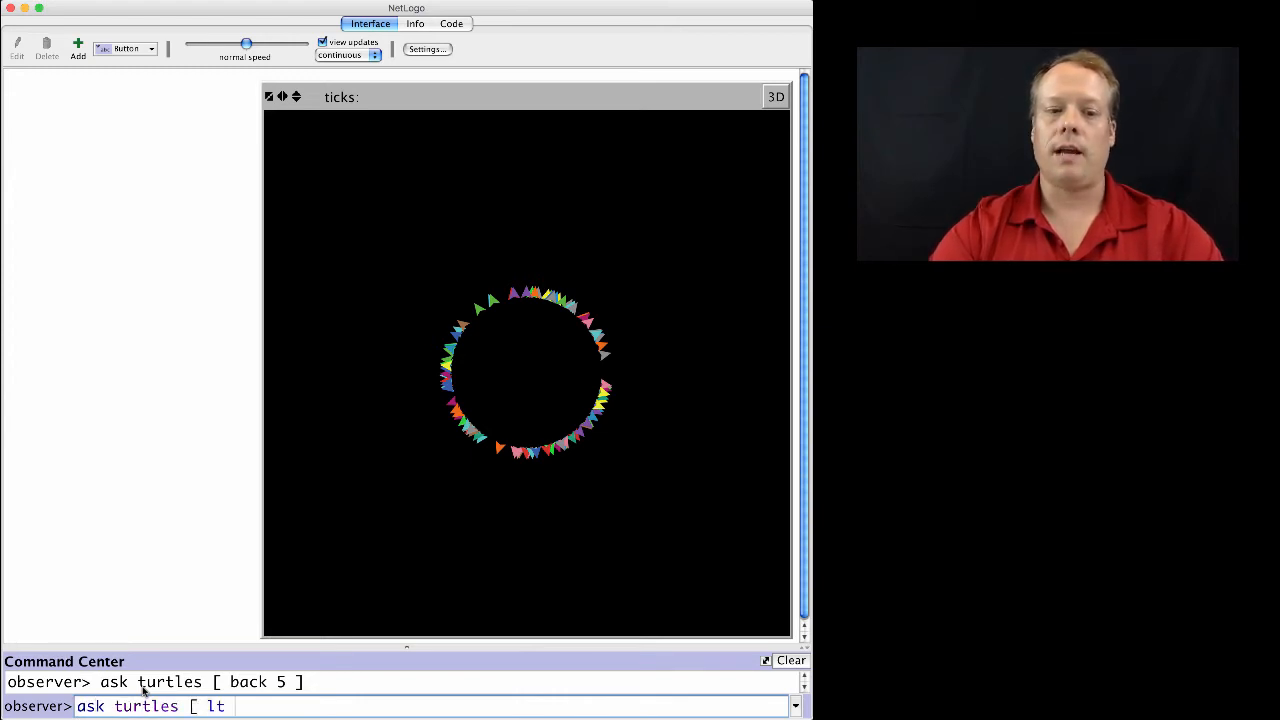
type("eft 90")
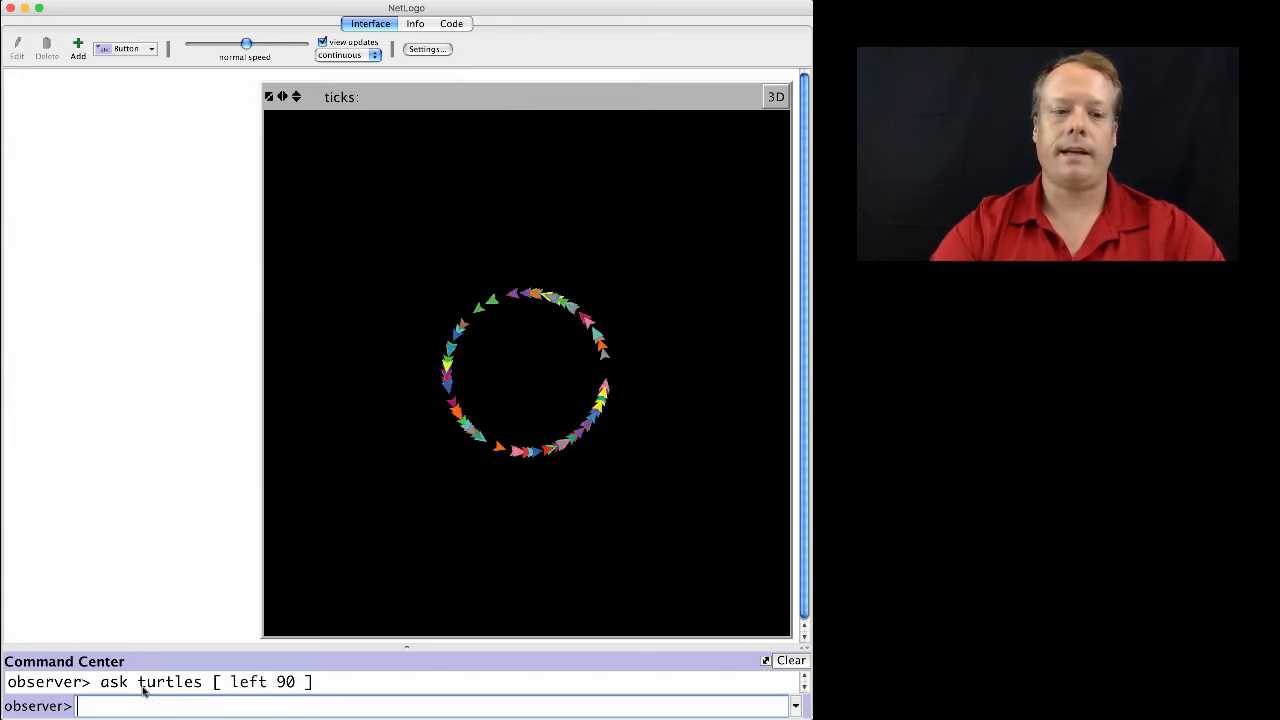
Step: Have each turtle walk a square with "ask turtles [ repeat 4 [ fd 10 rt 90 ] ]"
type("ask turtles [ repeat 4")
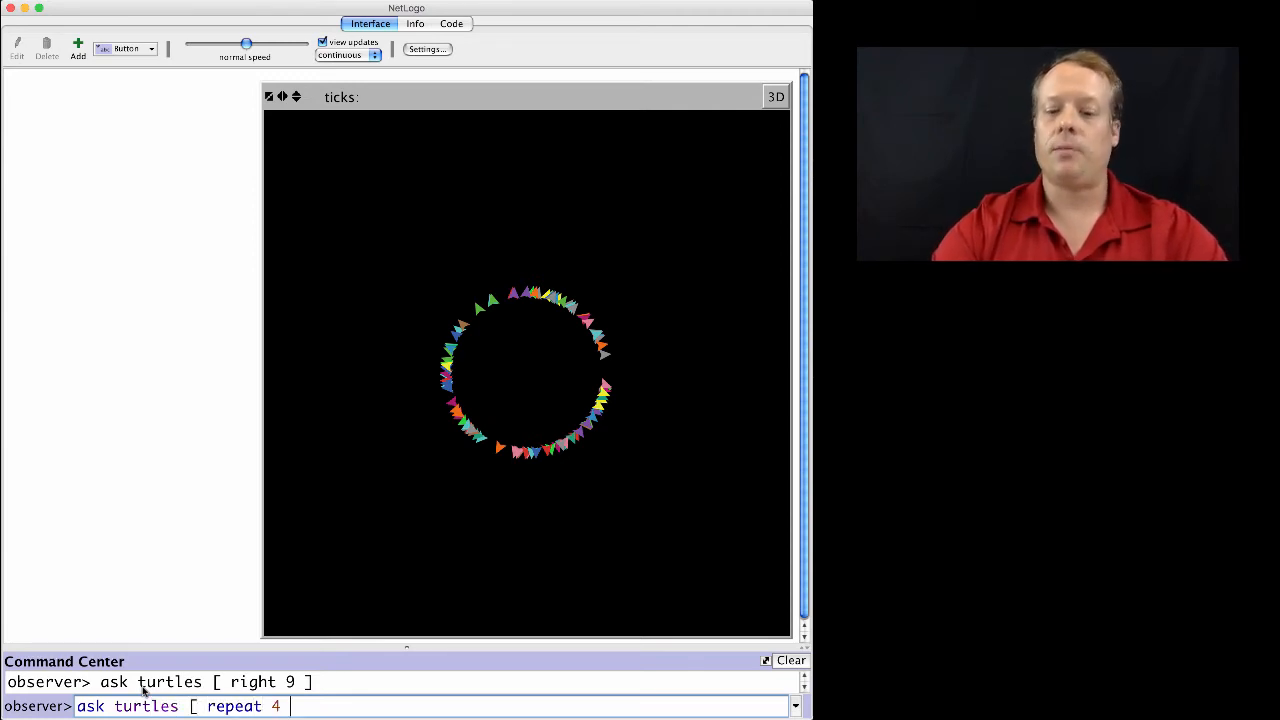
type("[")
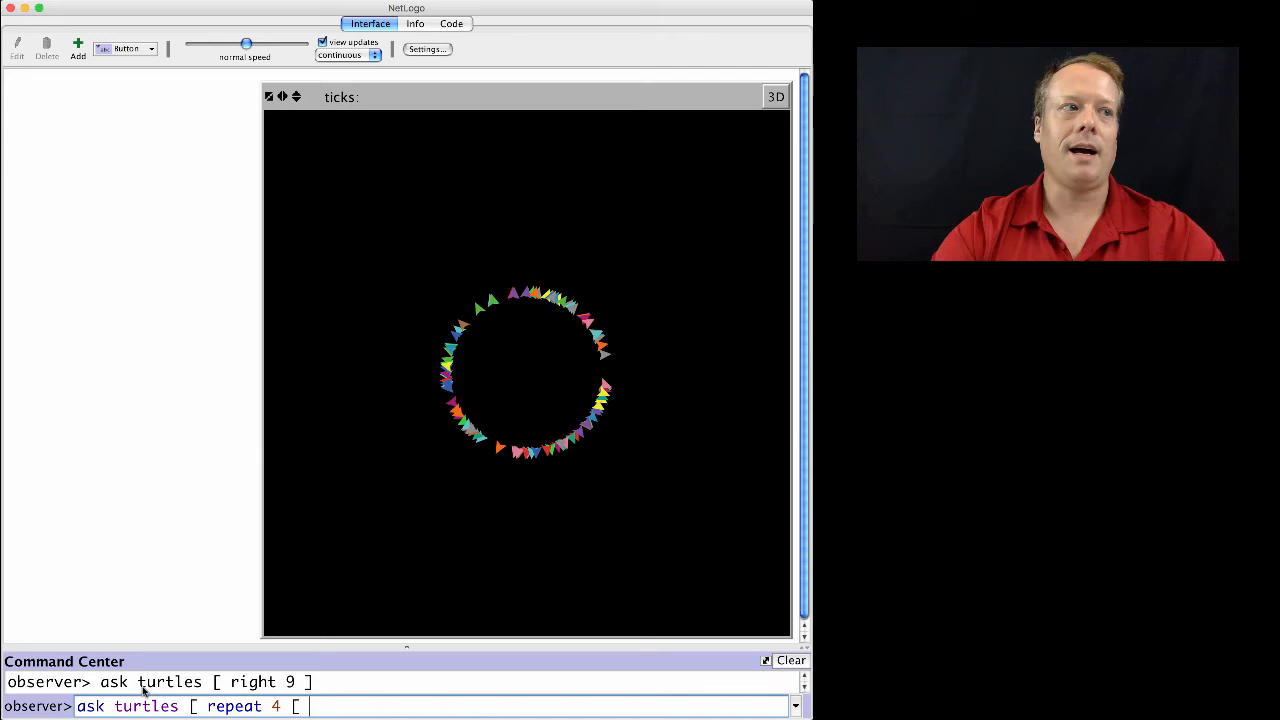
type("fd")
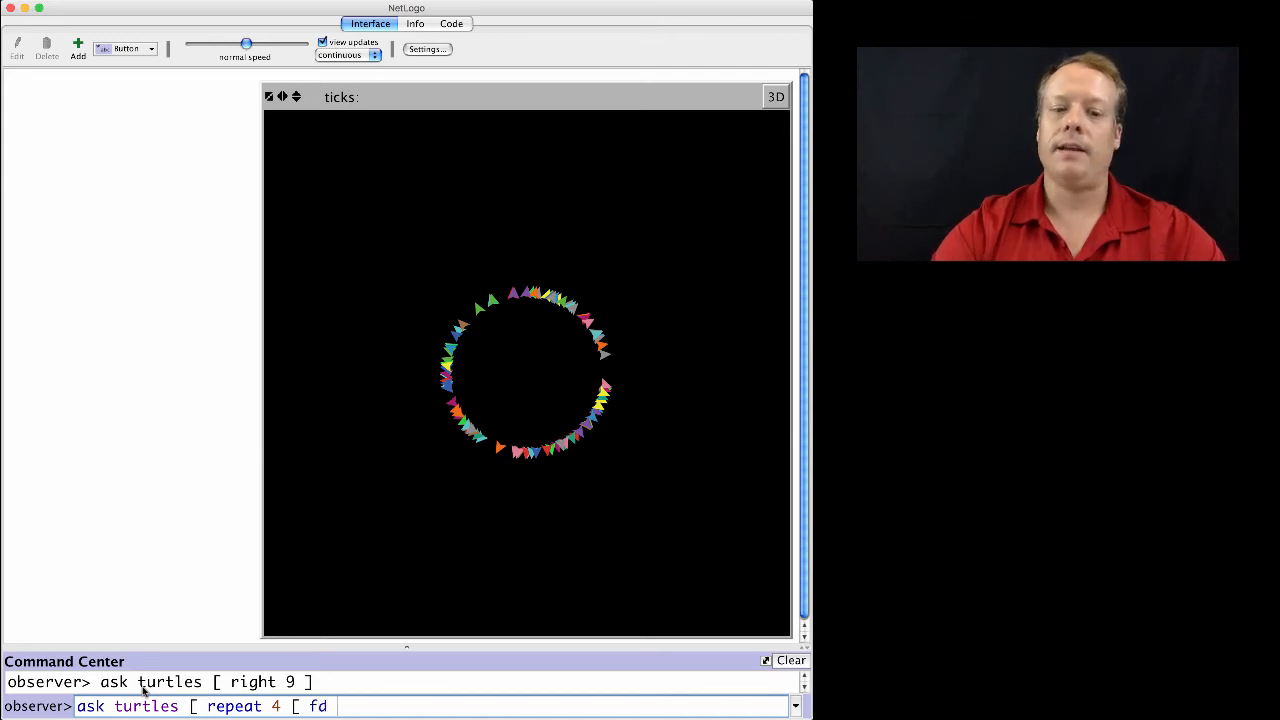
type("10 rt 90")
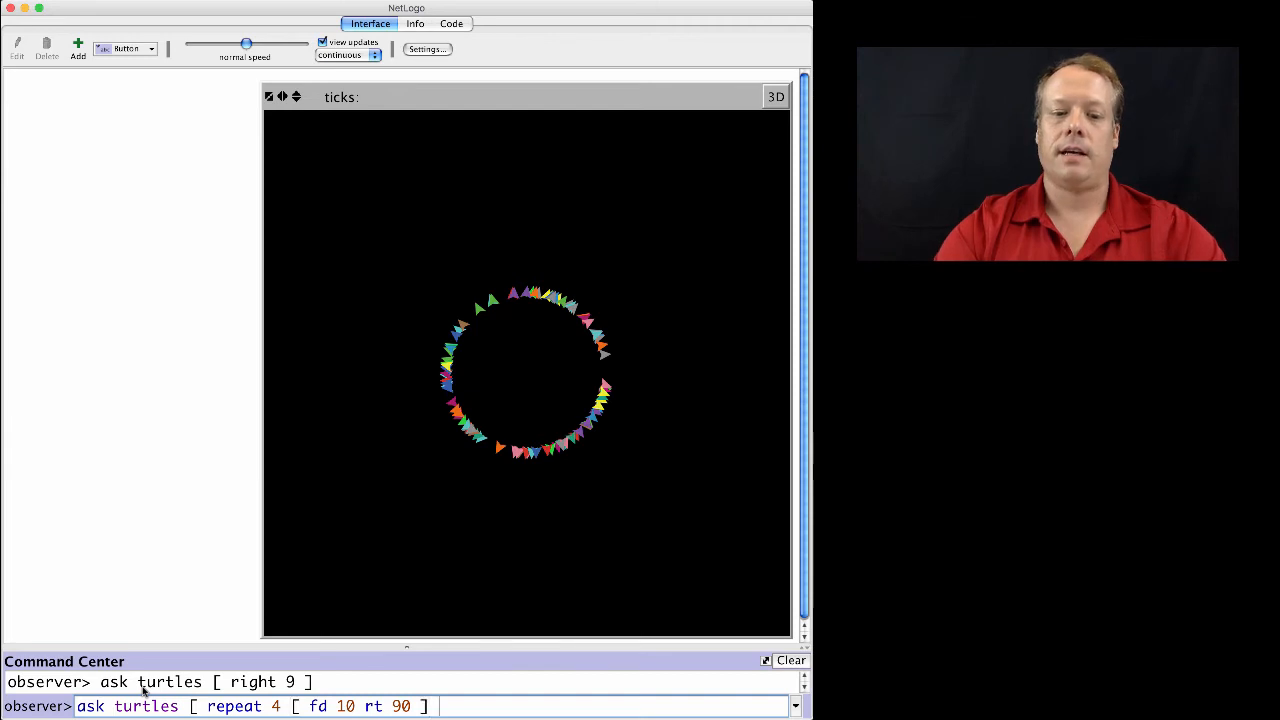
key("Return")
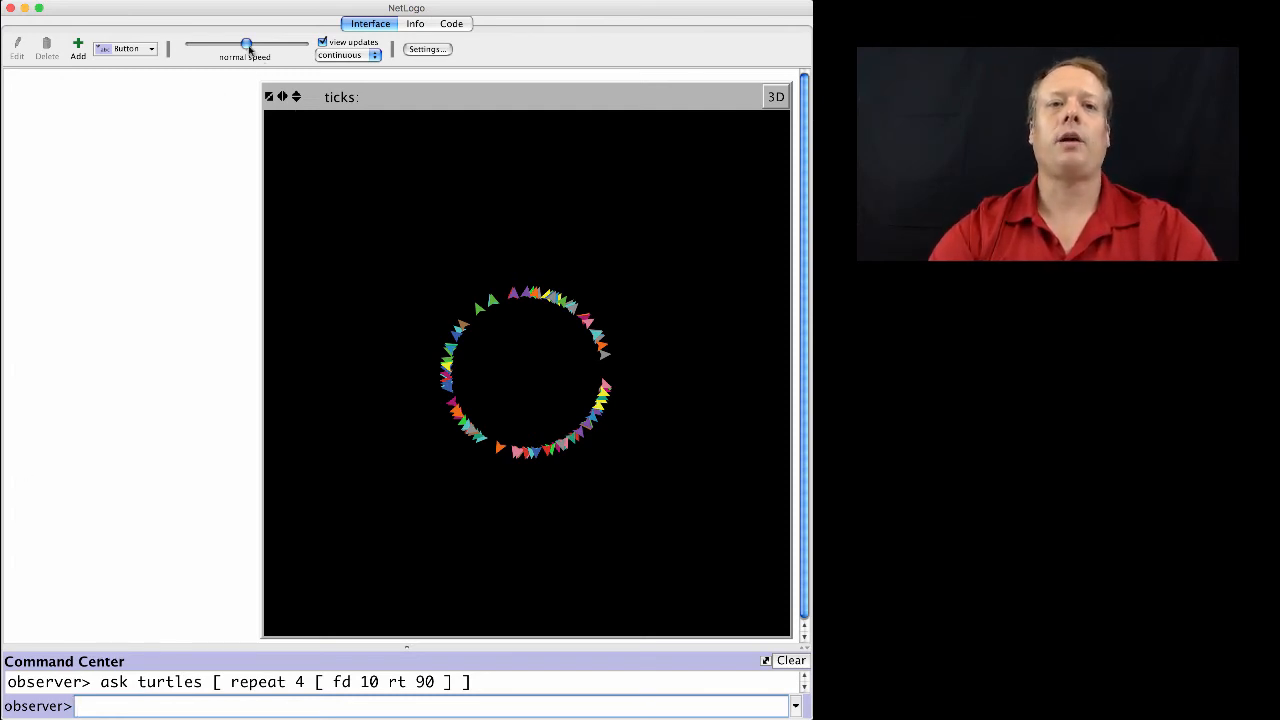
Step: Slow the speed to watch the turtles trace their squares again, then restore normal speed
left_click_drag(248, 44, 216, 44)
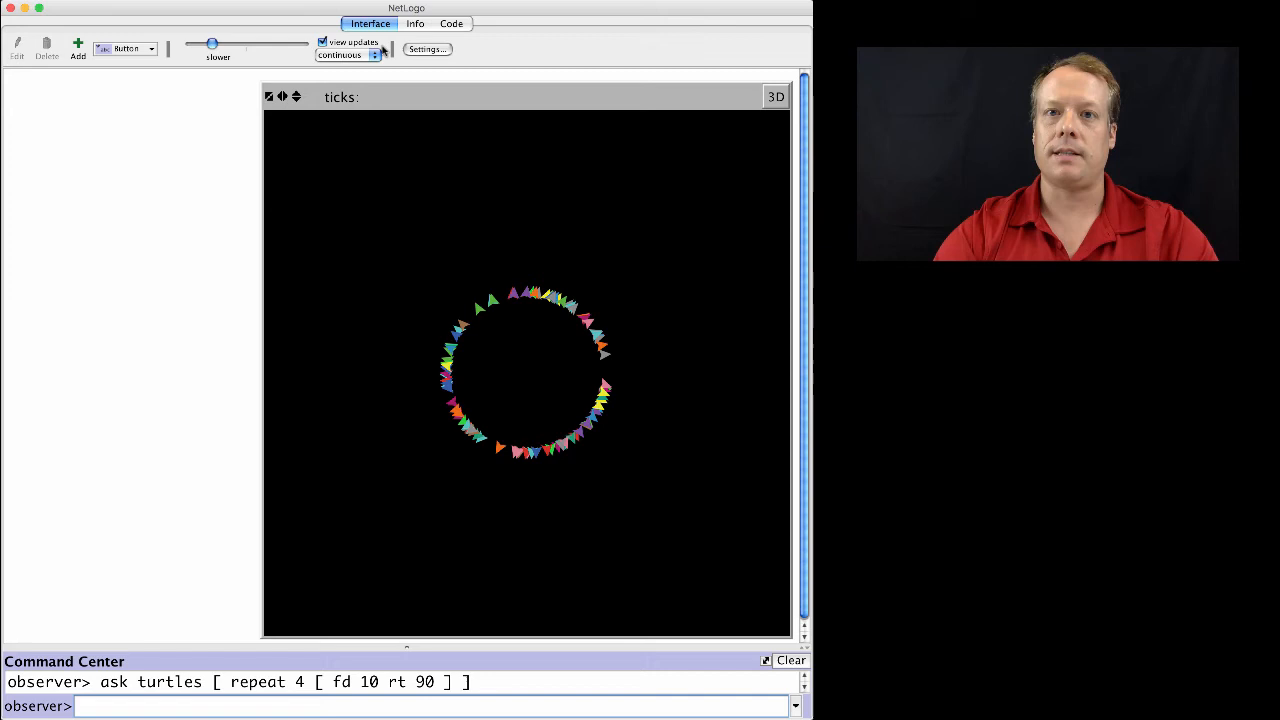
type("ask turtles [ repeat 4 [ fd 10 rt 90 ] ]")
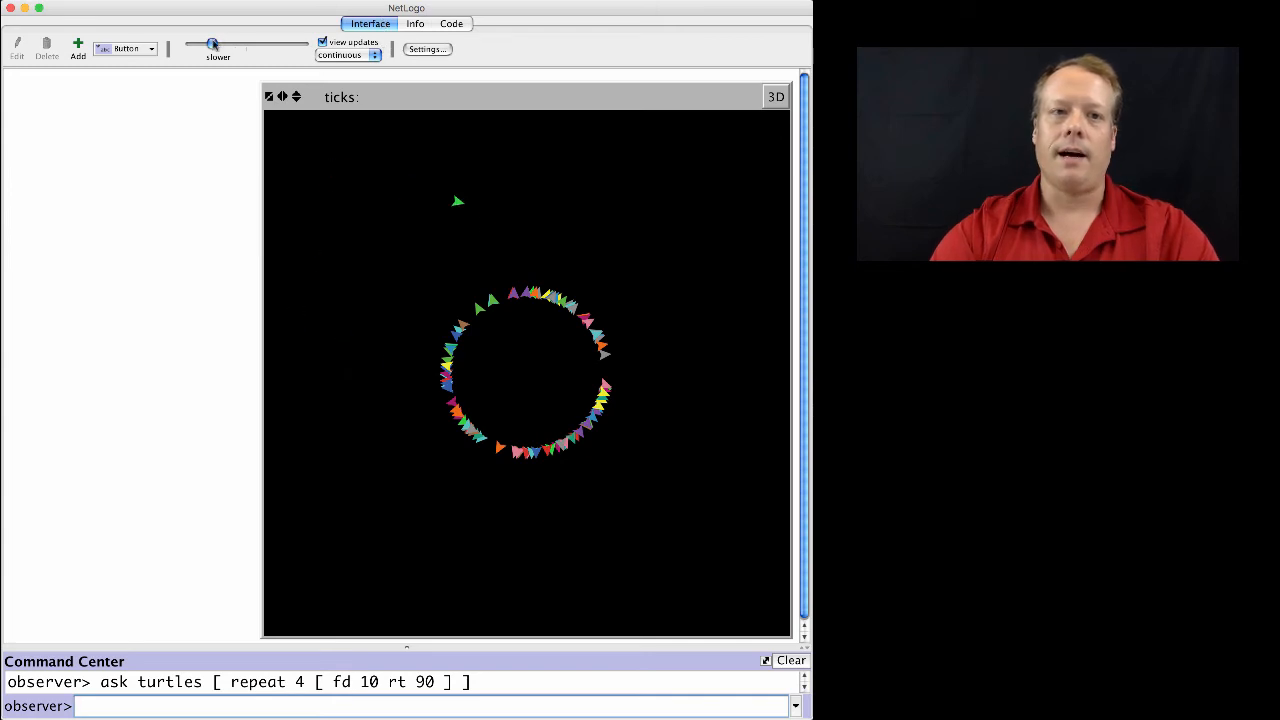
left_click_drag(212, 44, 246, 44)
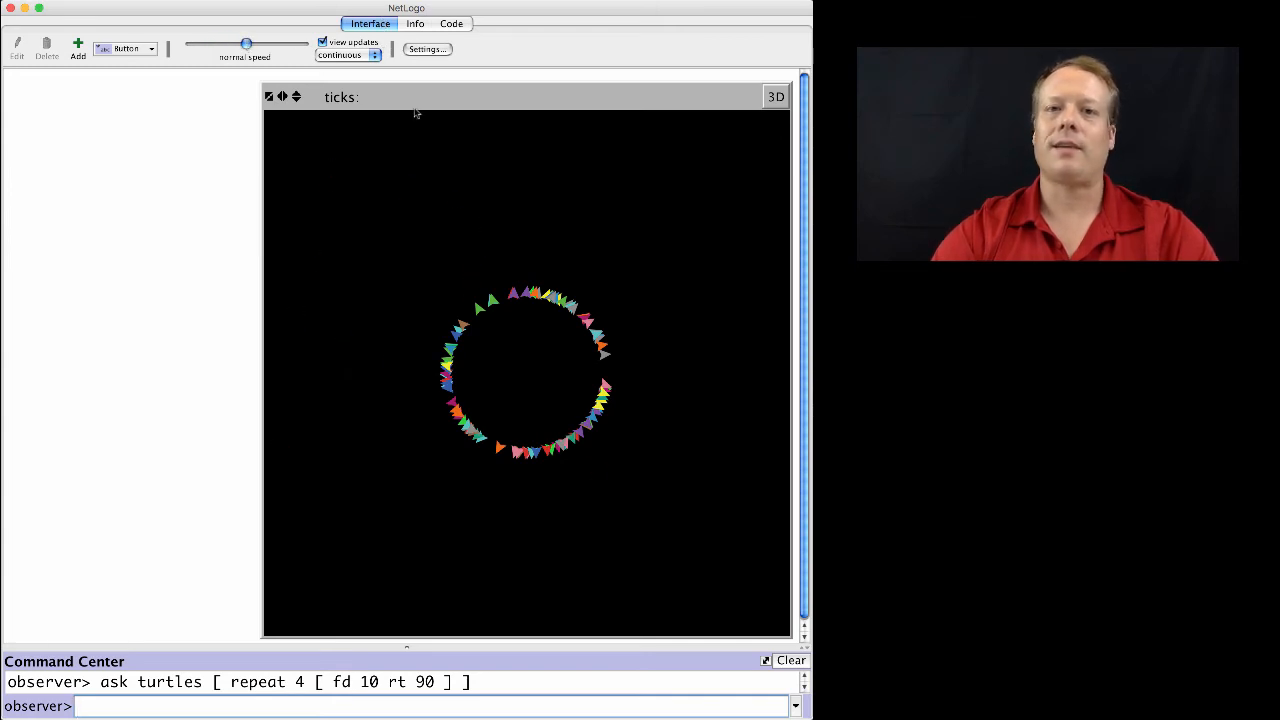
mouse_move(316, 356)
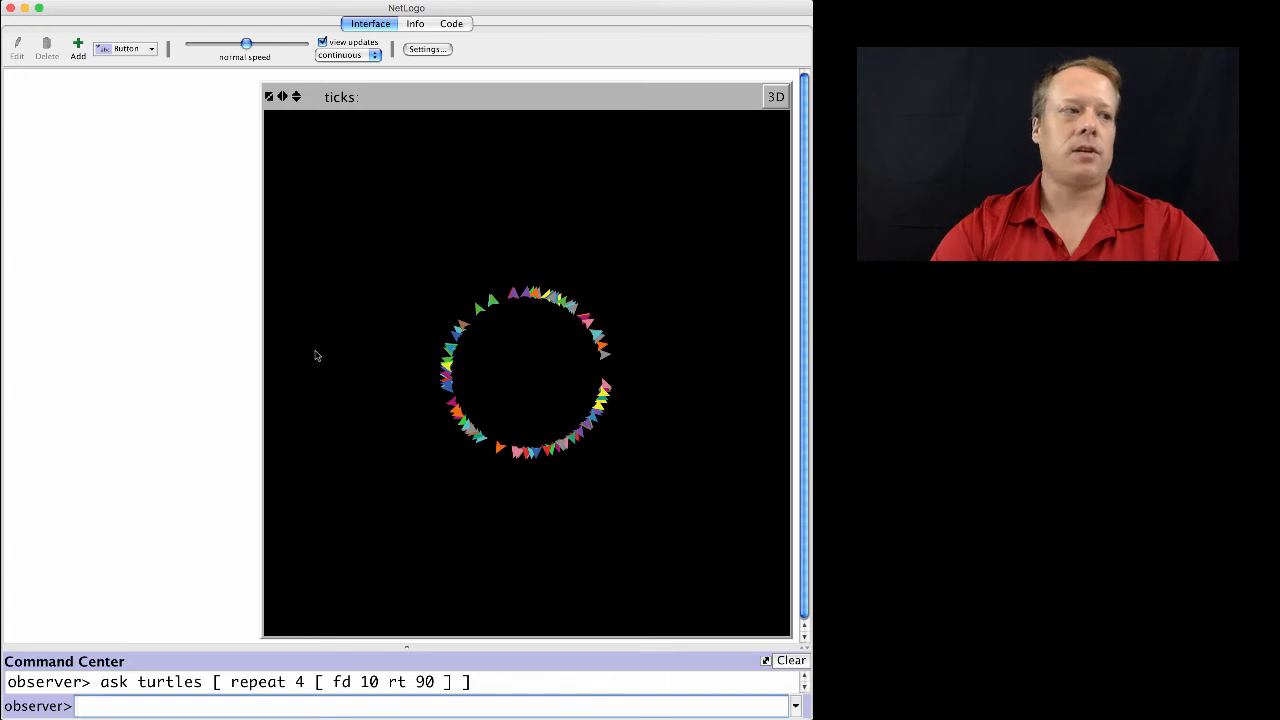
mouse_move(514, 344)
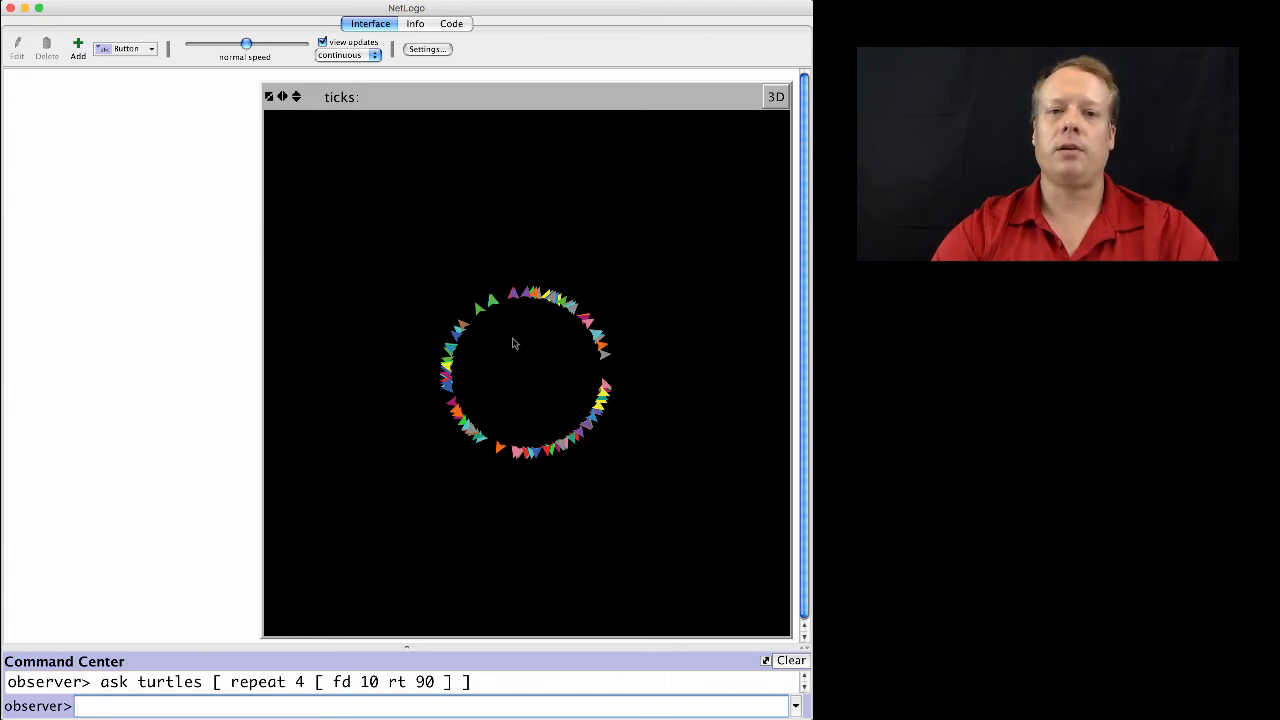
mouse_move(492, 304)
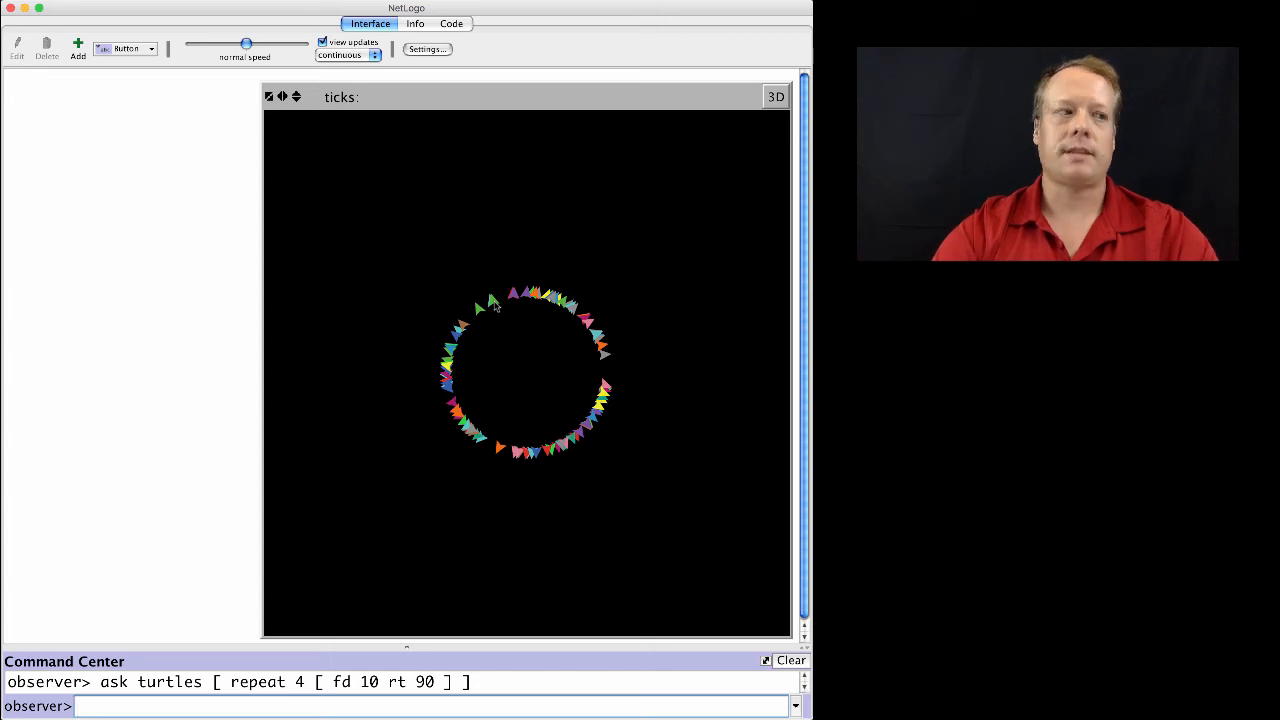
type("ask")
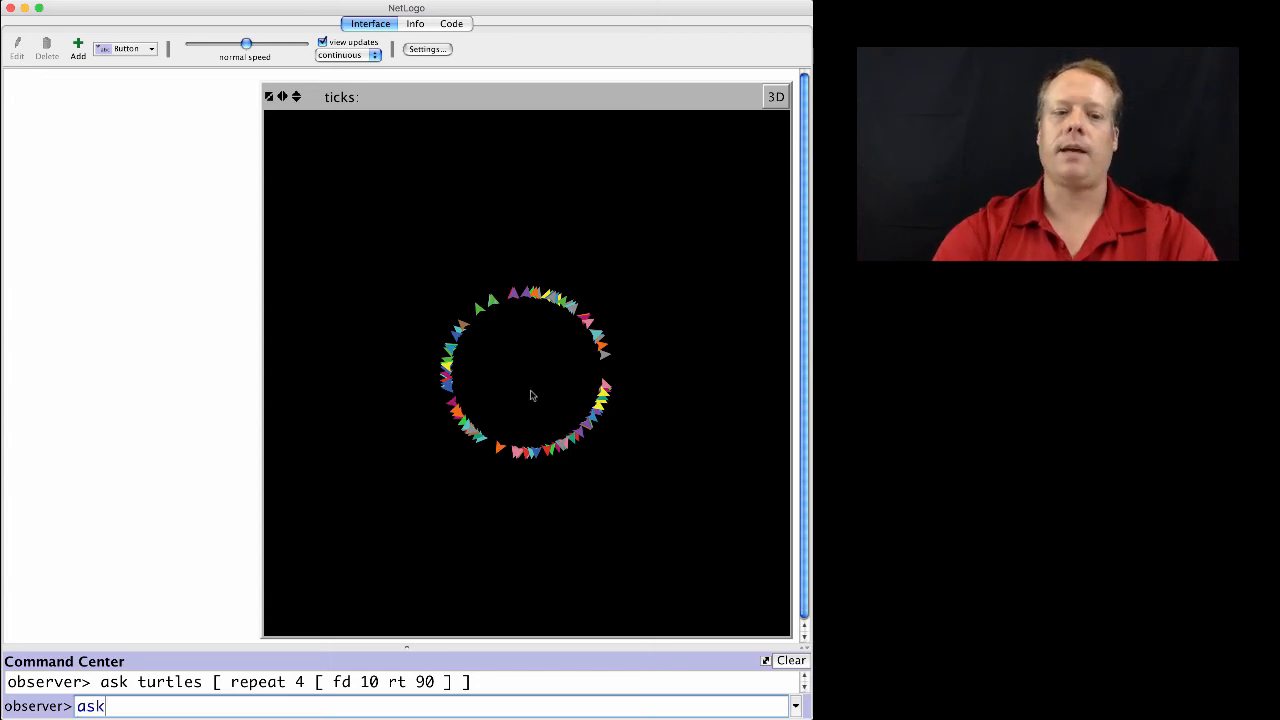
Step: Turn every turtle blue with "ask turtles [ set color blue ]"
type("turtles")
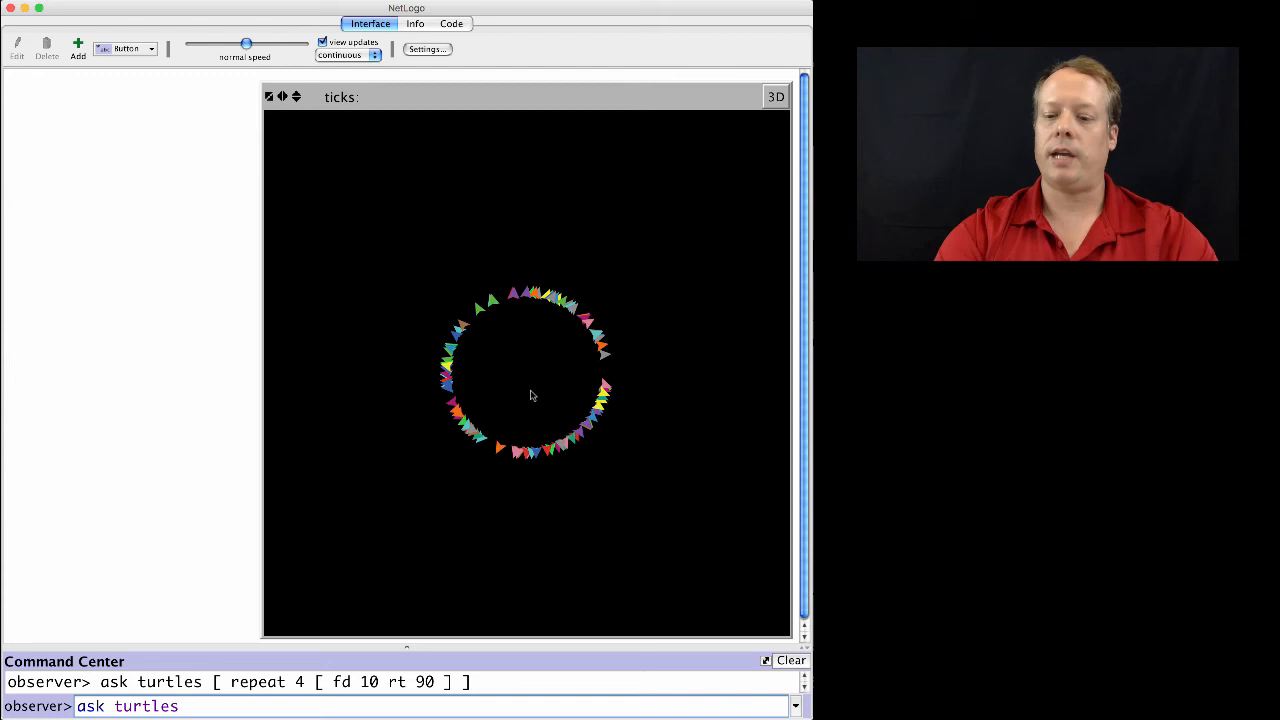
type("[ set color blue")
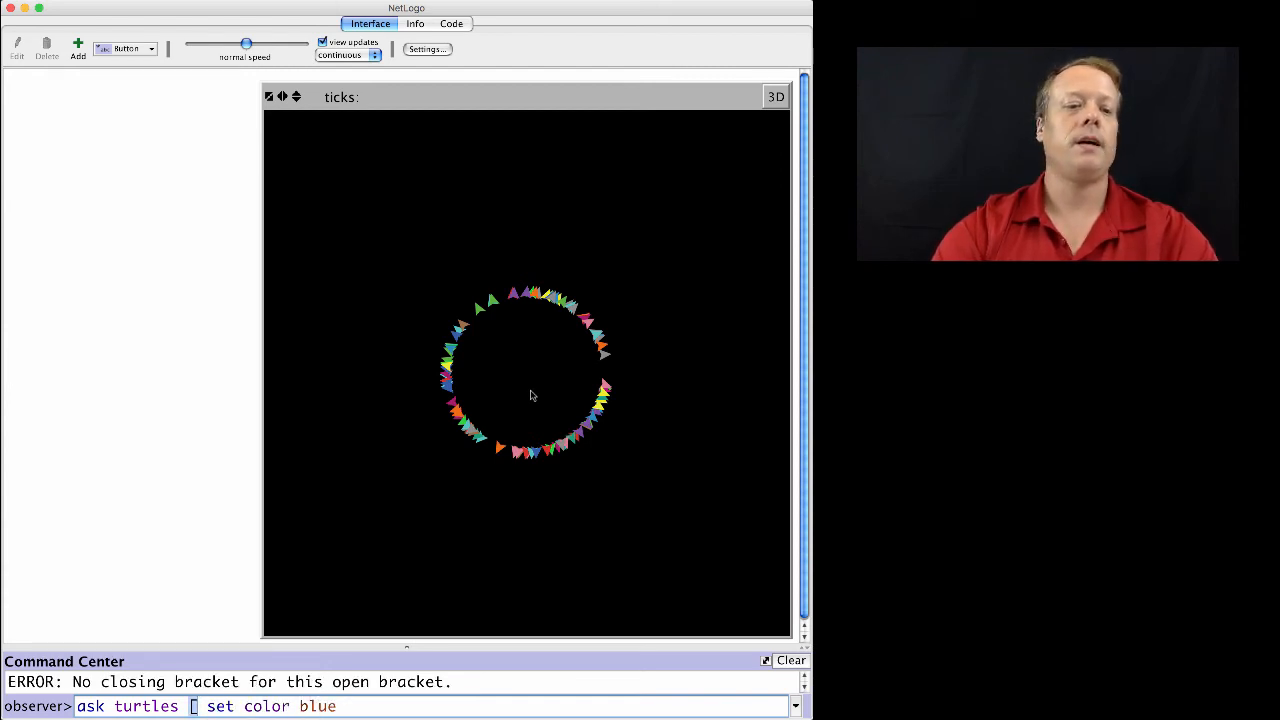
mouse_move(640, 456)
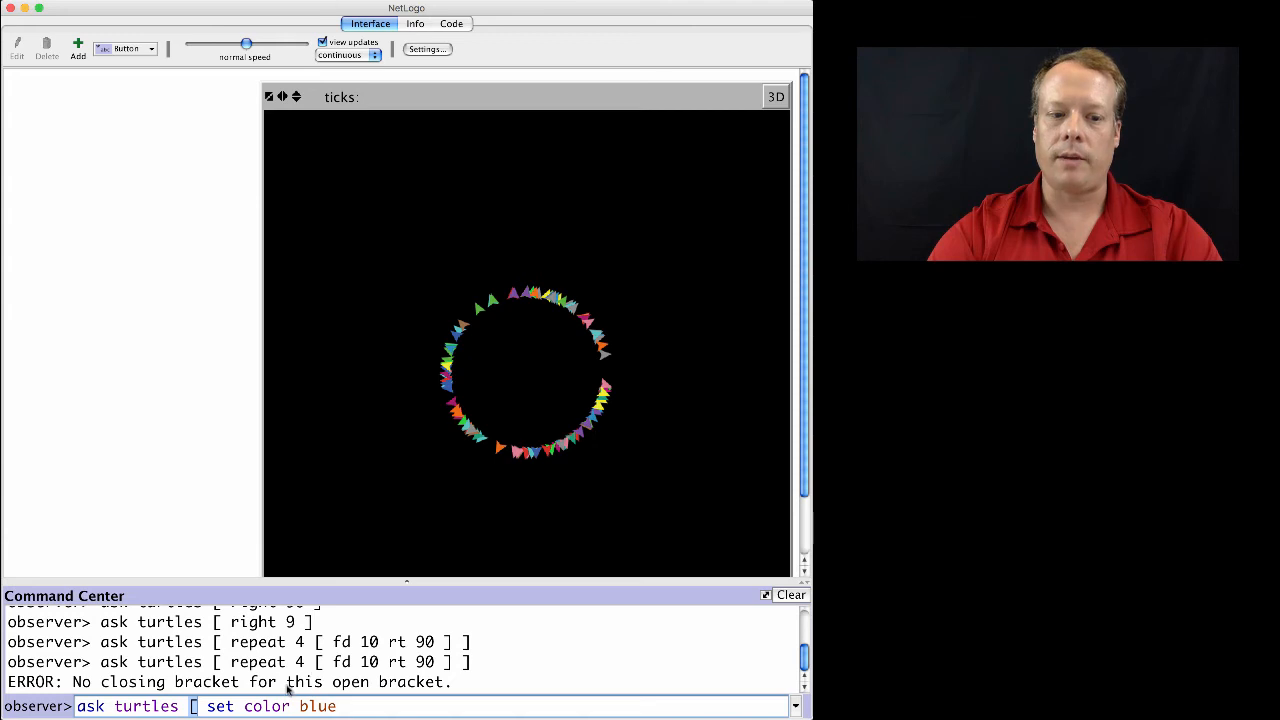
mouse_move(230, 690)
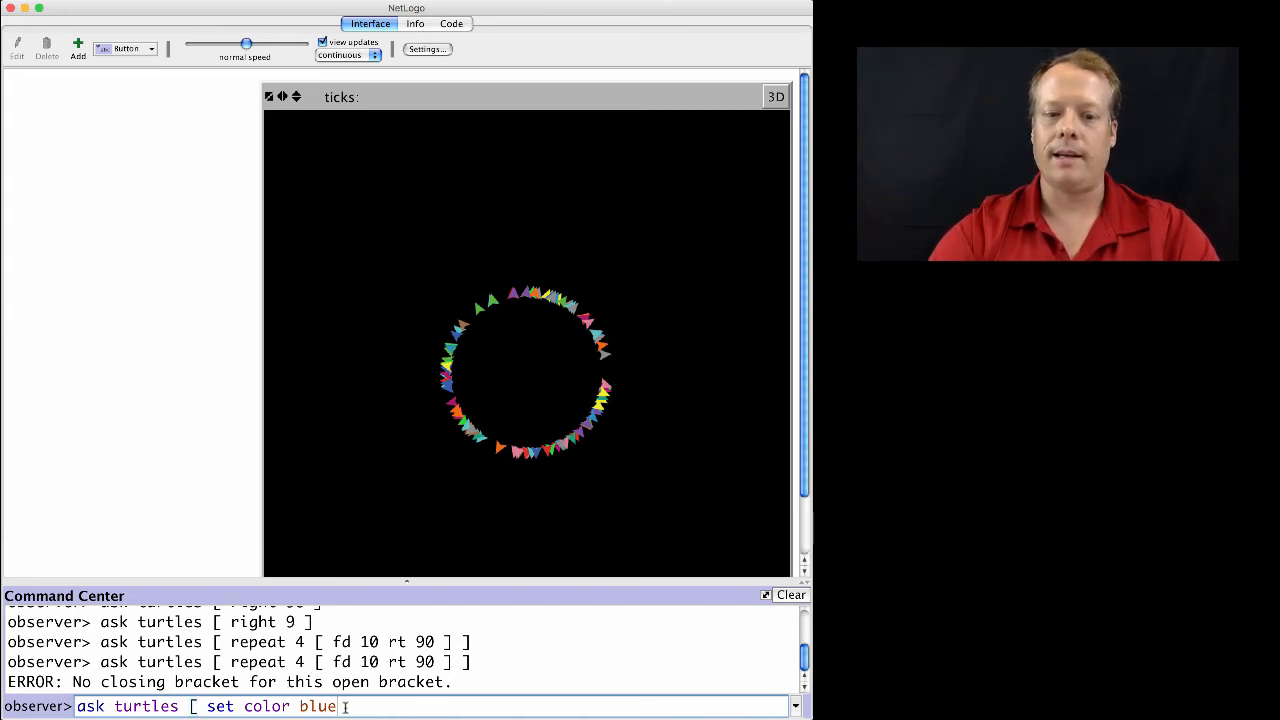
key("Return")
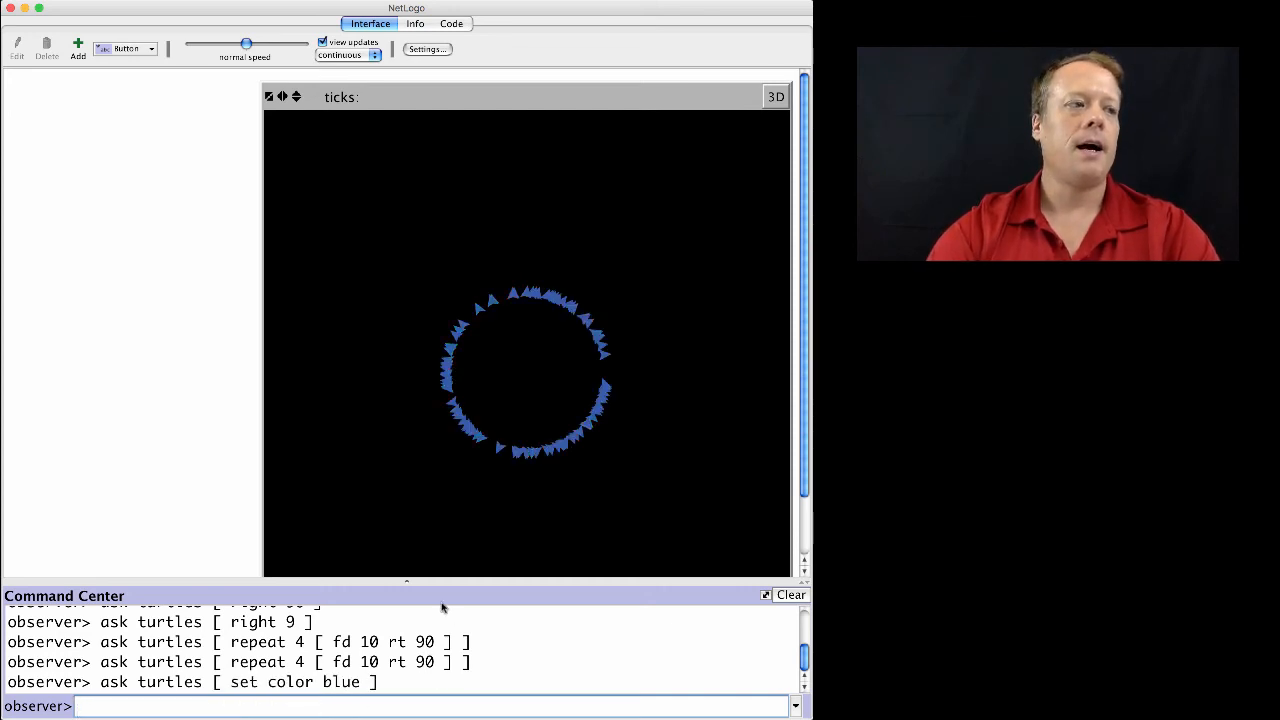
type("ask turtles [")
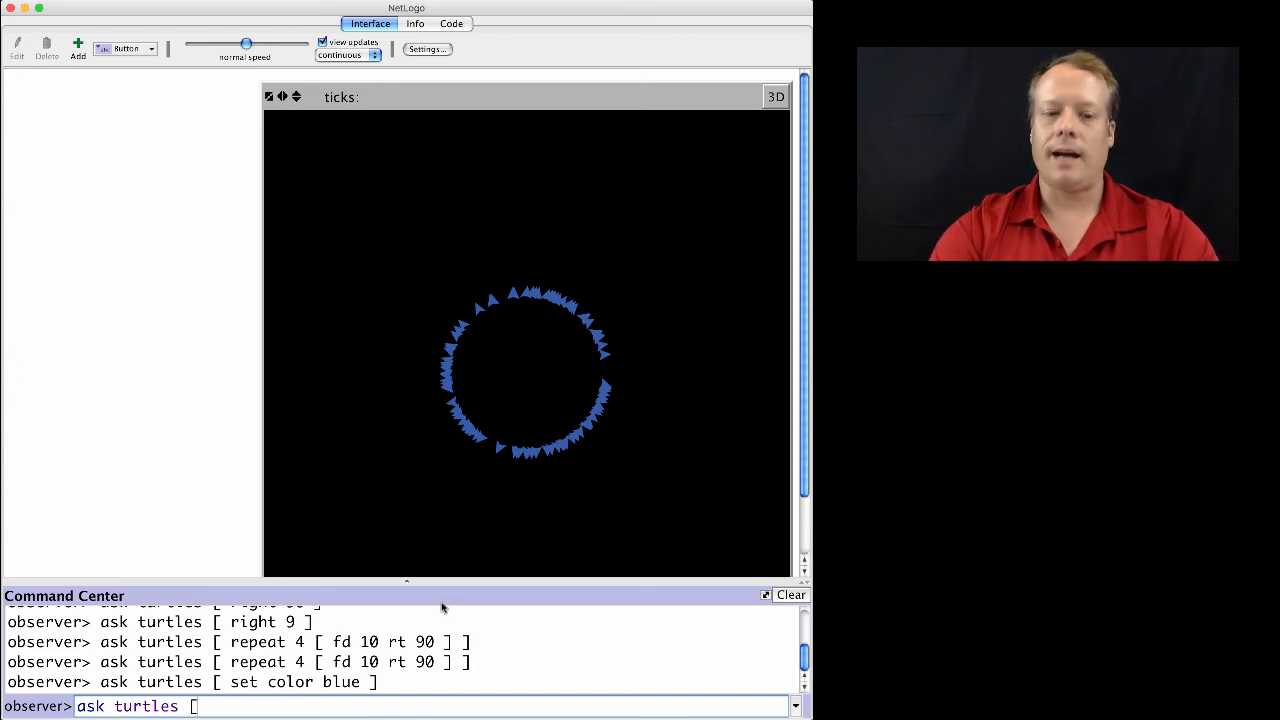
Step: Enlarge every turtle to size 2 with "ask turtles [ set size 2 ]"
type("set size")
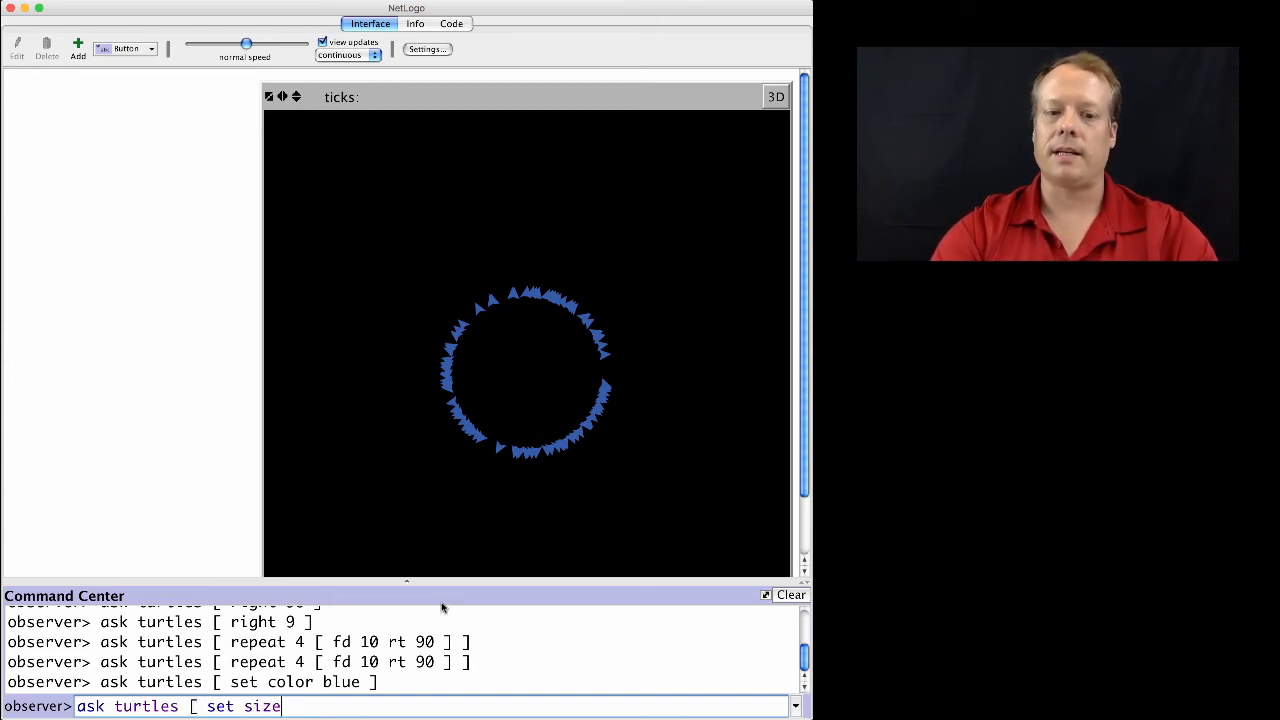
type("2")
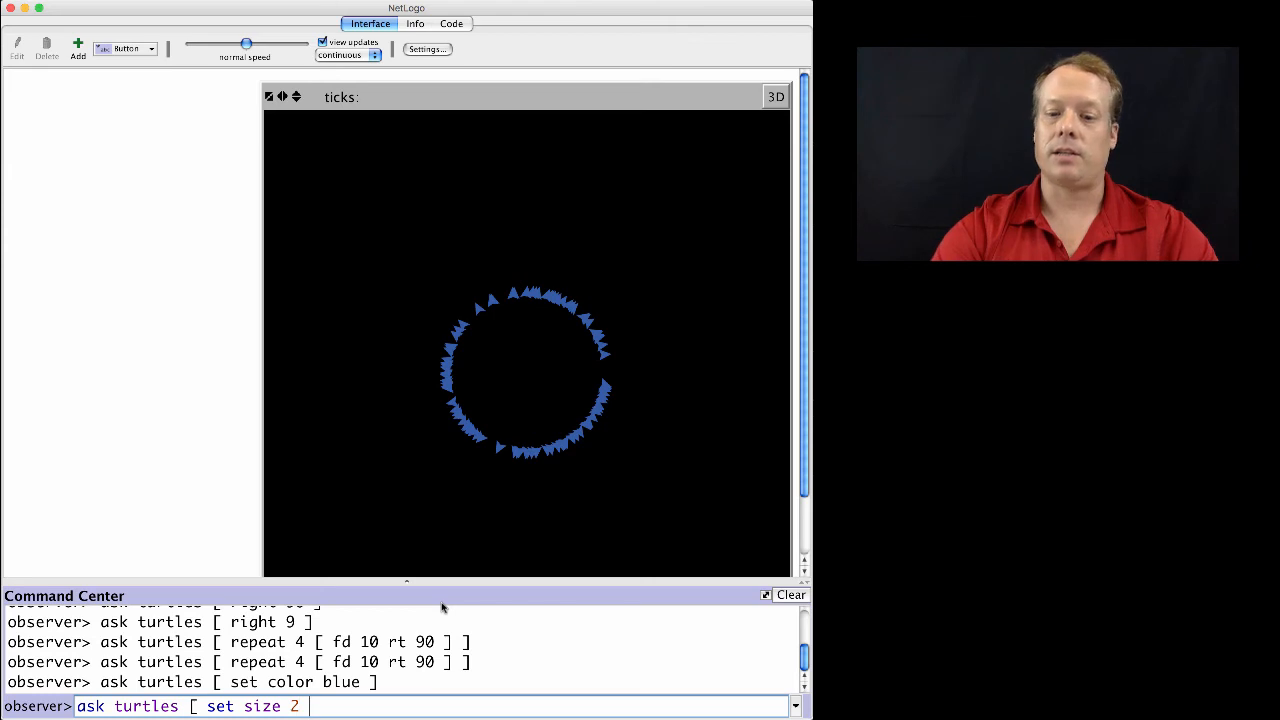
key("Return")
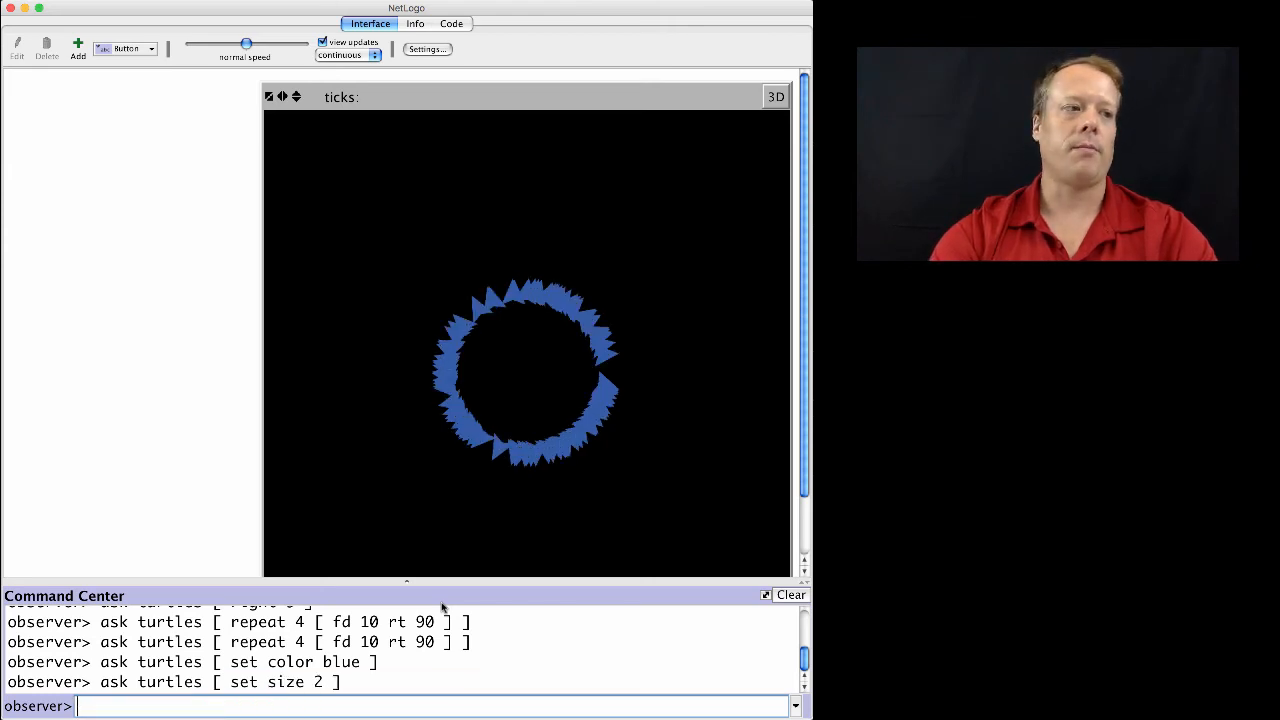
type("ask turtles [ set xco")
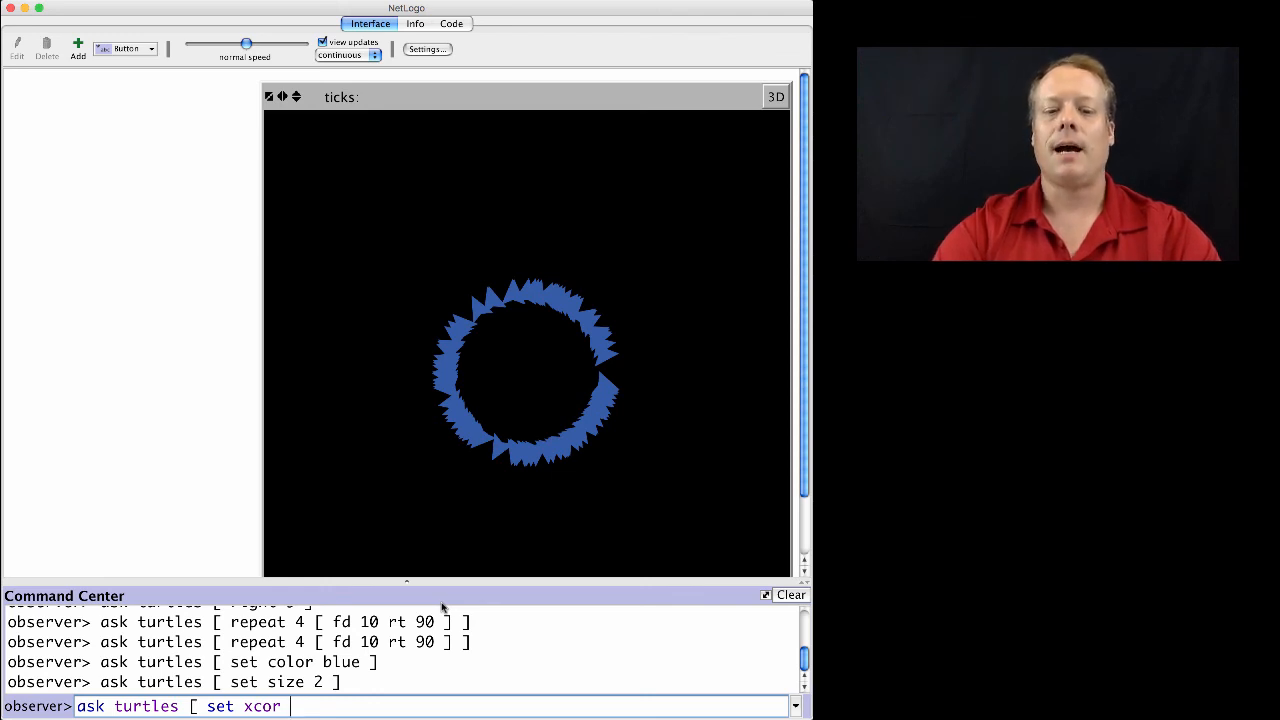
Step: Scatter the turtles with "ask turtles [ set xcor random-xcor set ycor random-ycor ]"
type("random-")
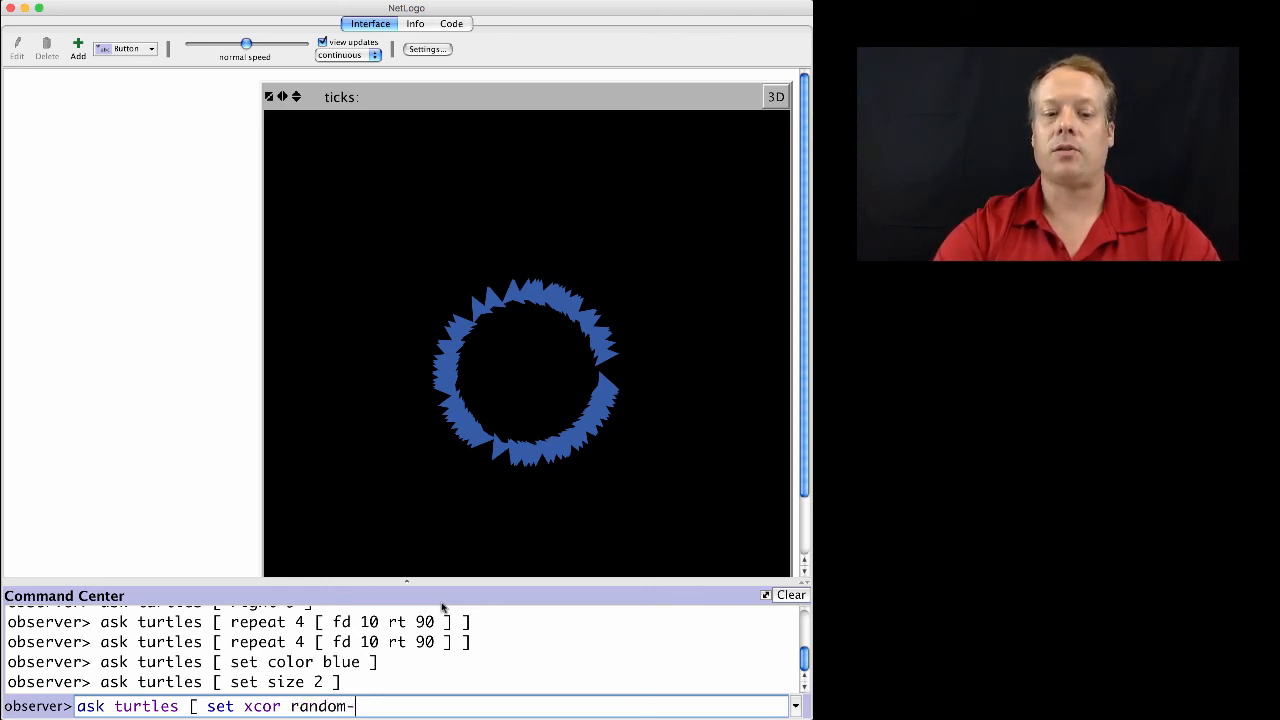
type("xcor")
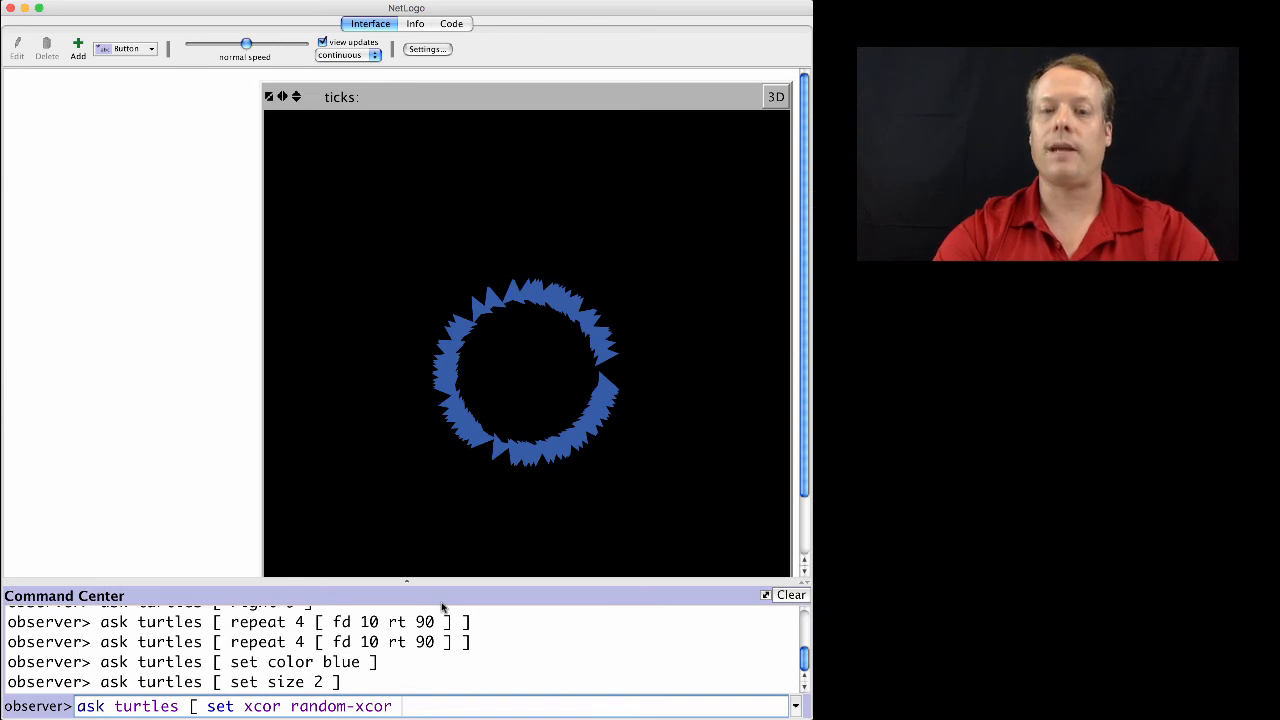
type("set ycor")
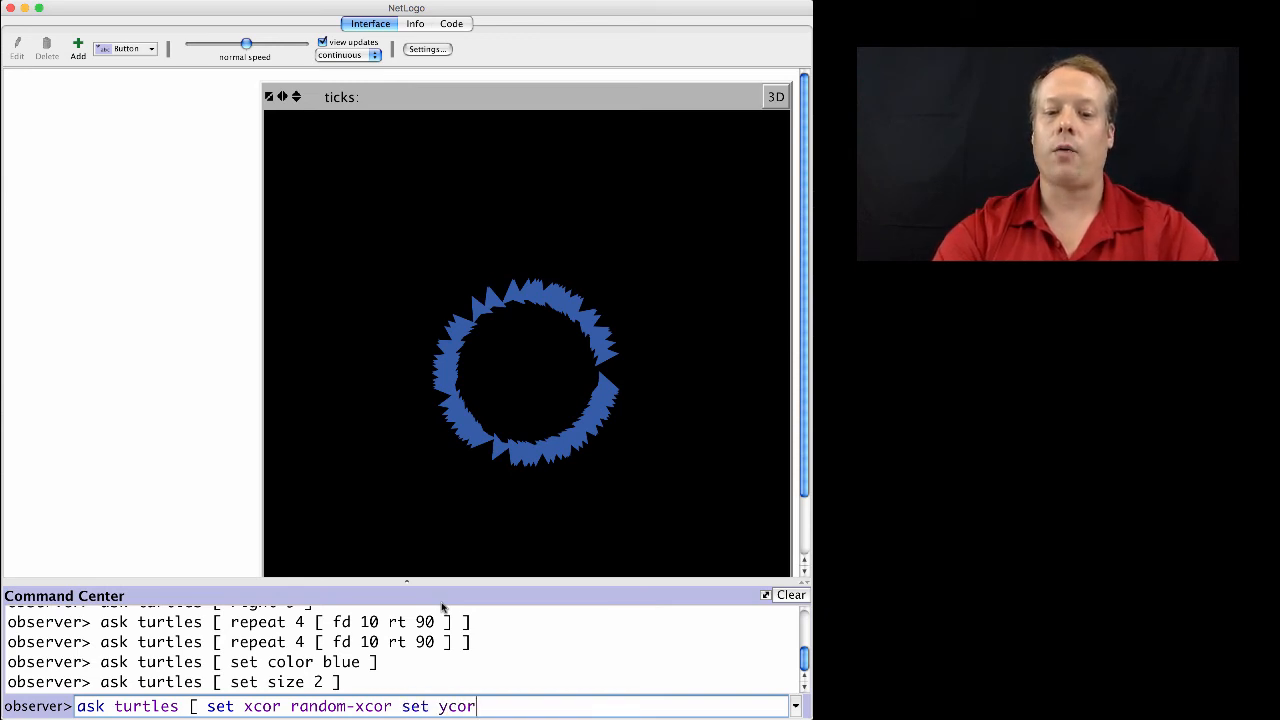
type("random-")
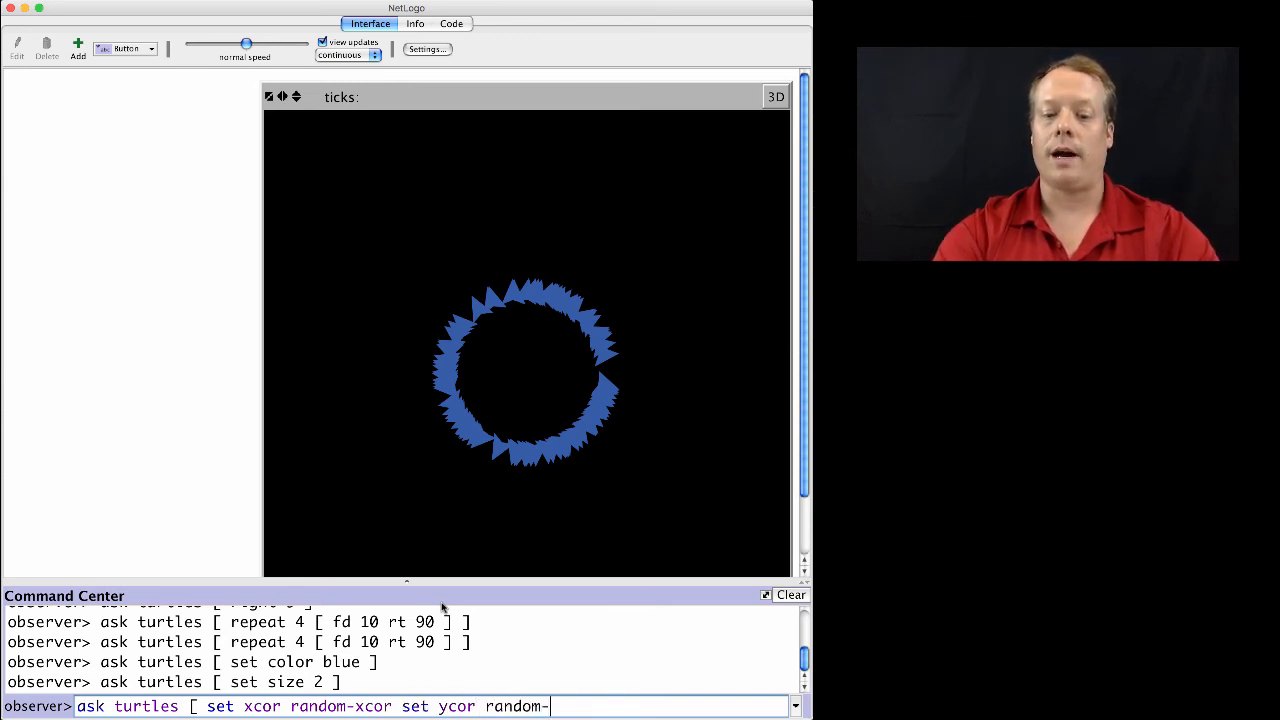
type("ycor ]")
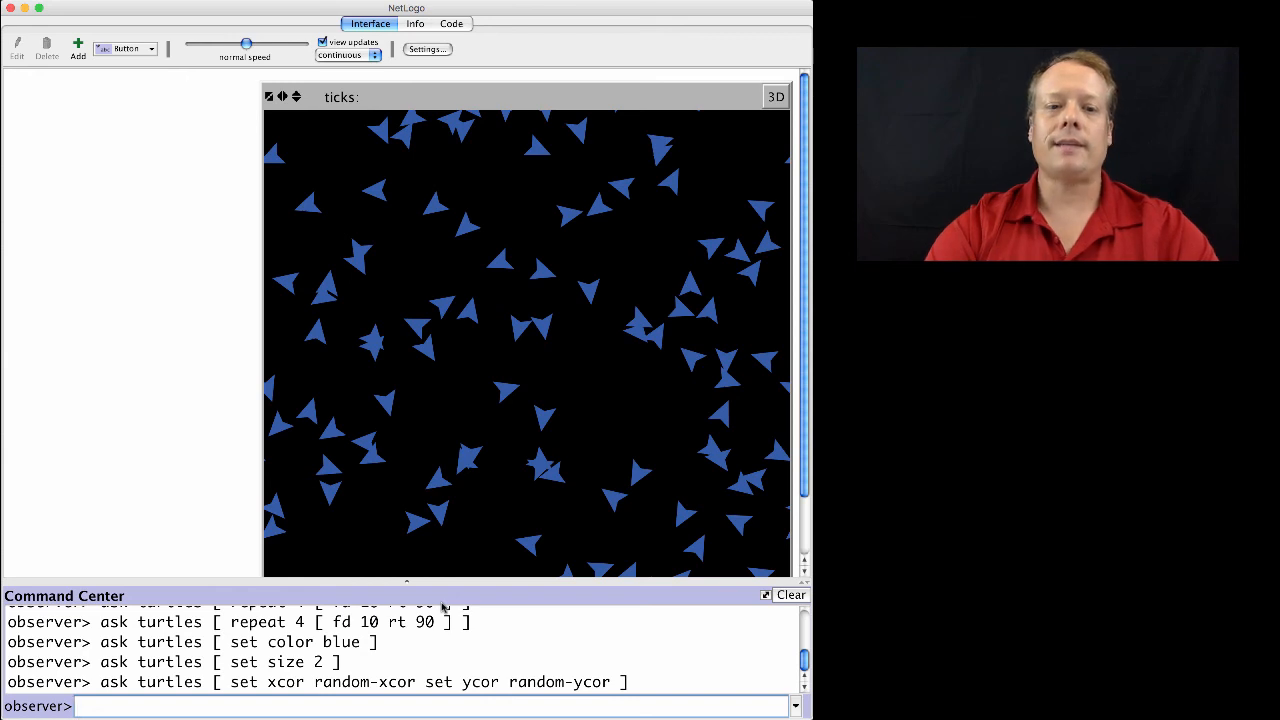
mouse_move(592, 366)
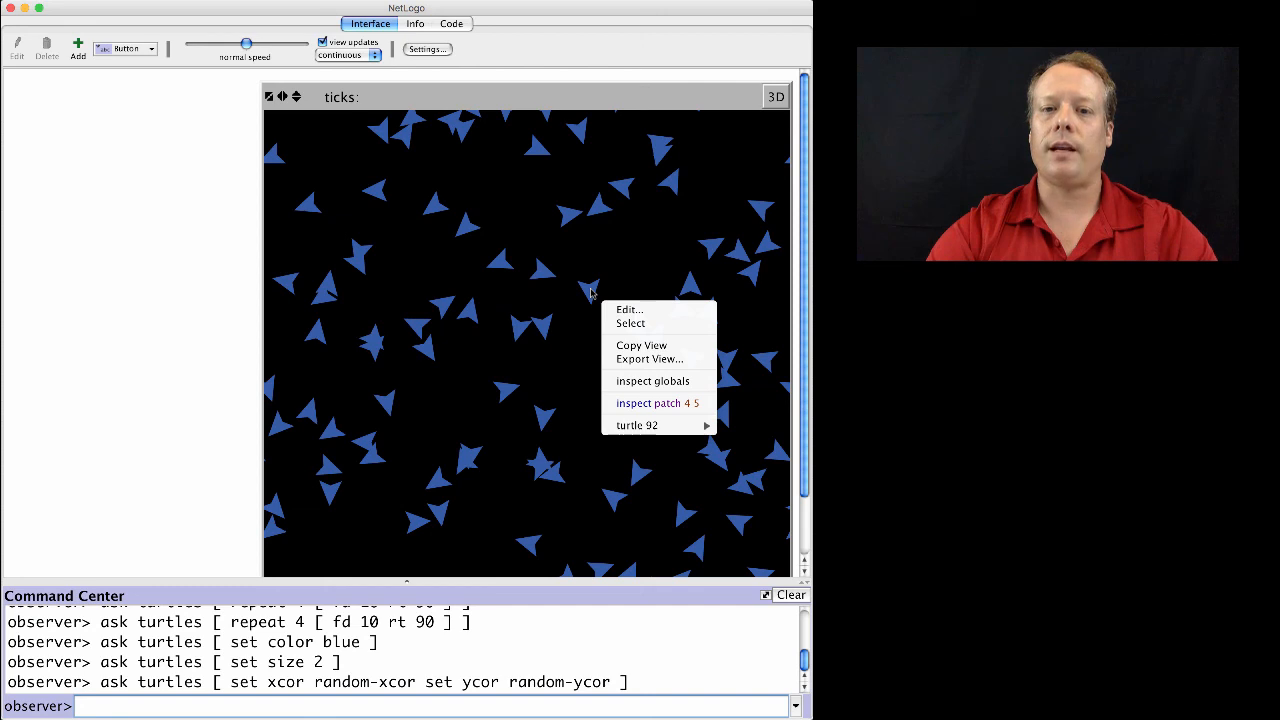
mouse_move(652, 380)
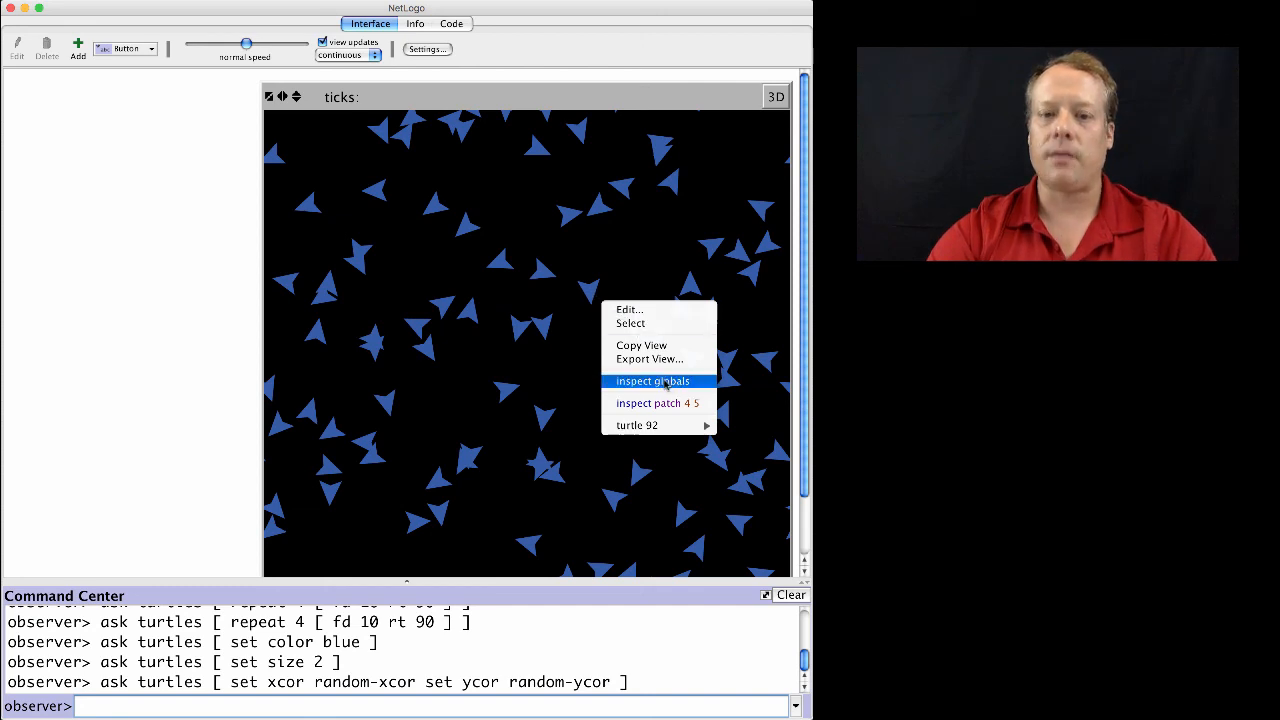